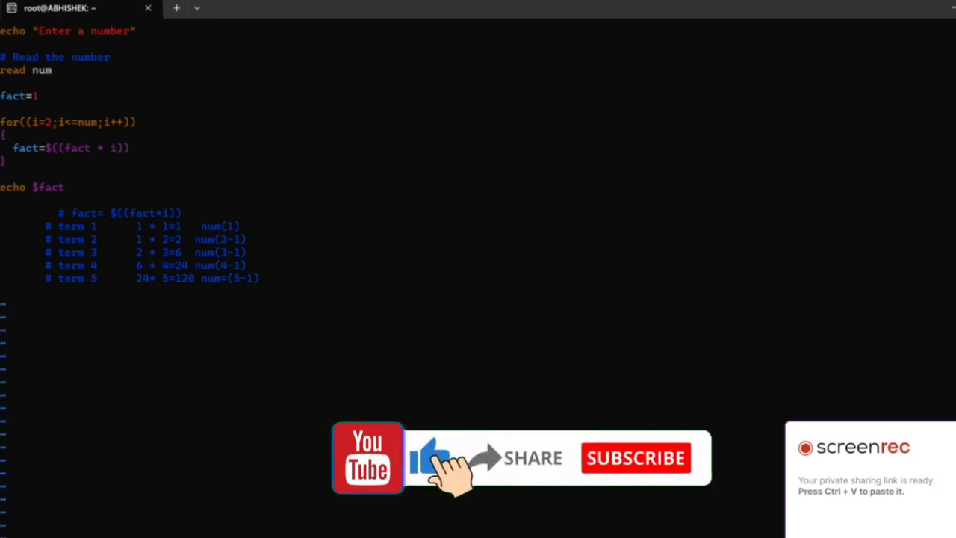
mouse_move(654, 466)
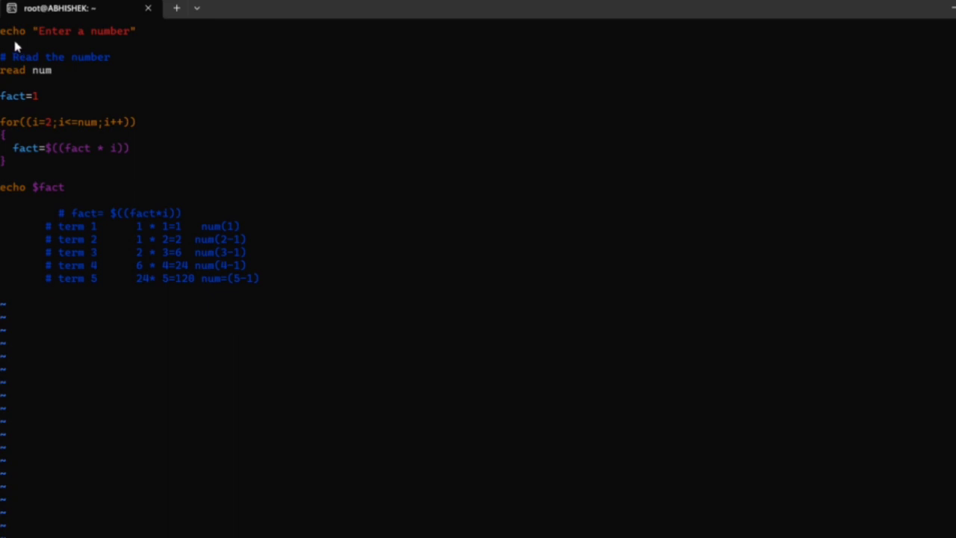
mouse_move(9, 46)
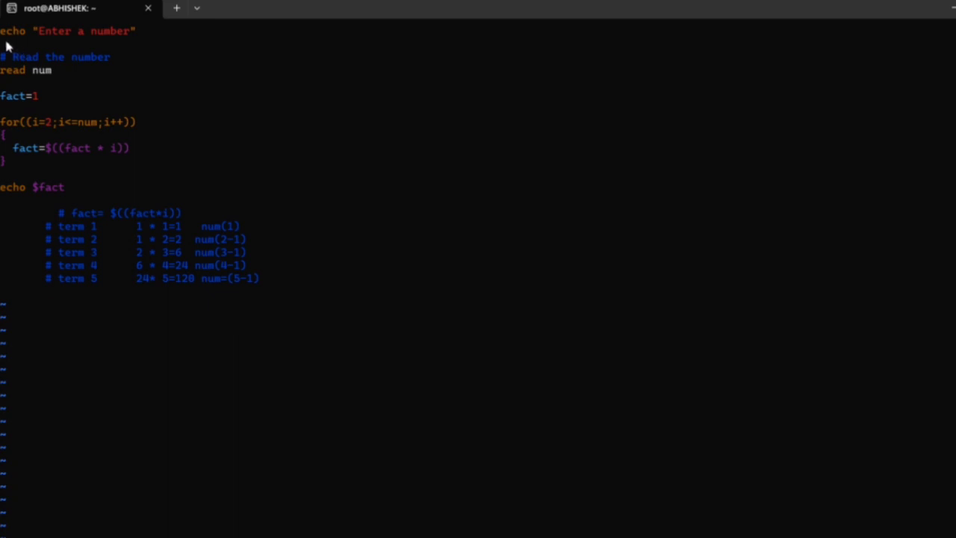
mouse_move(30, 46)
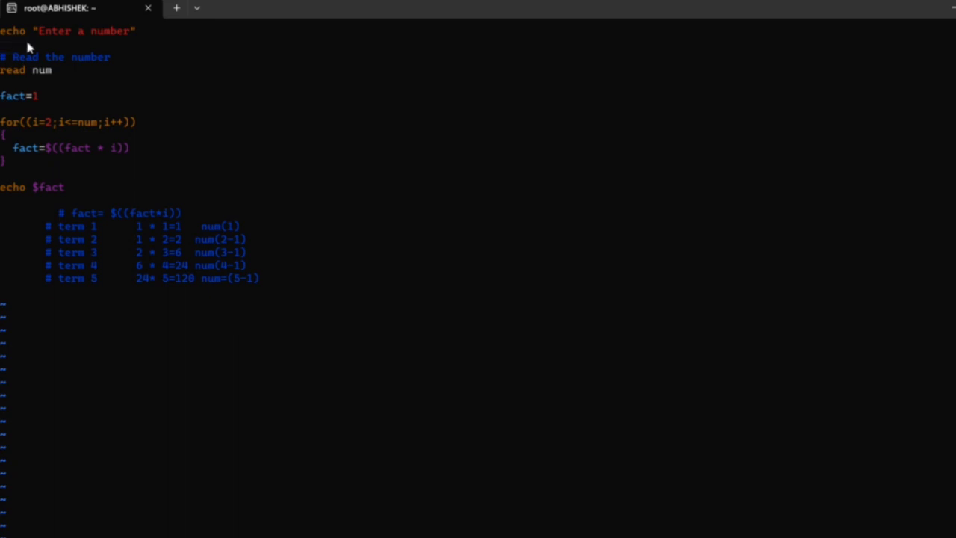
mouse_move(41, 41)
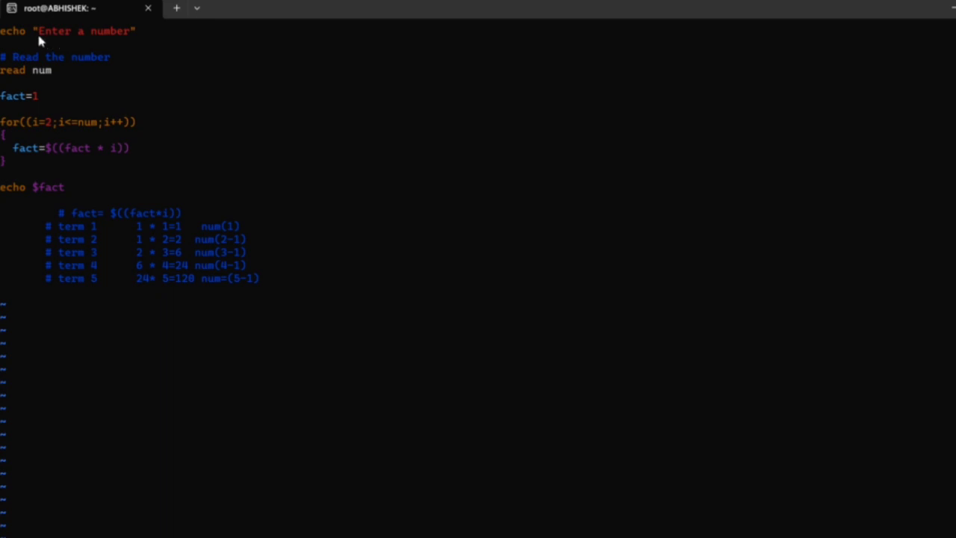
mouse_move(21, 48)
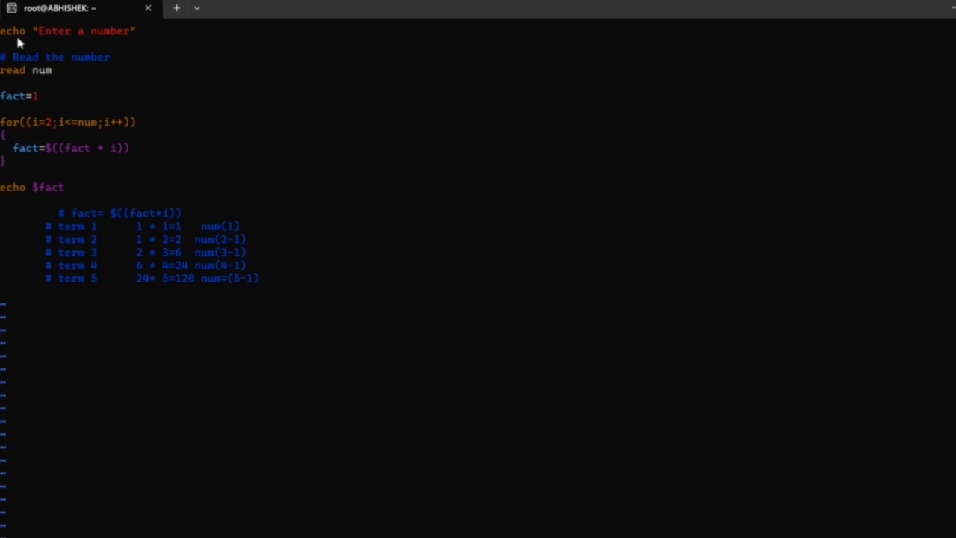
mouse_move(58, 47)
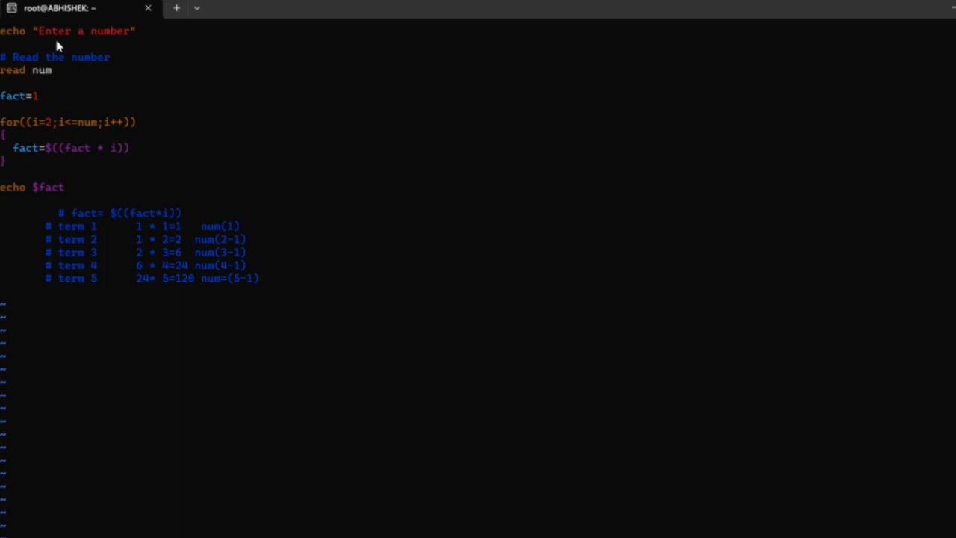
mouse_move(51, 45)
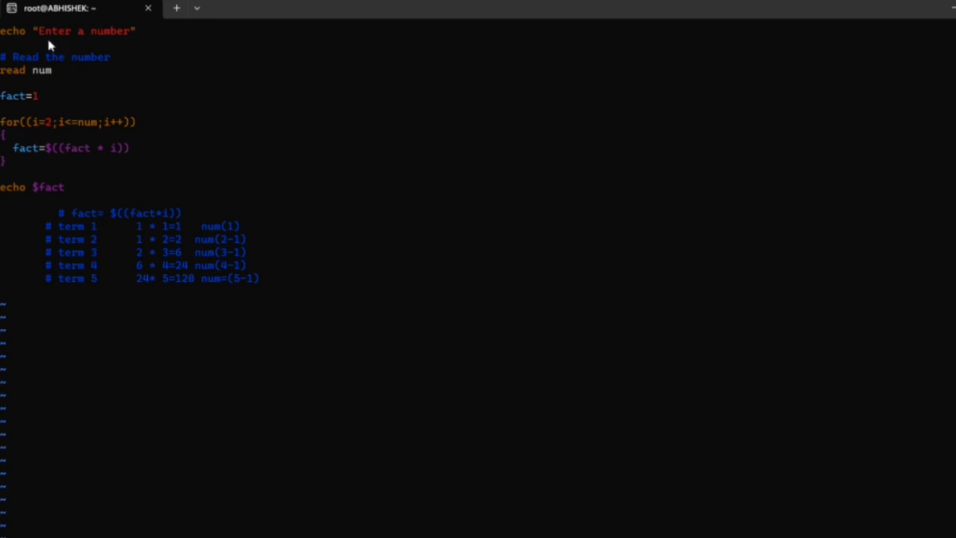
mouse_move(121, 45)
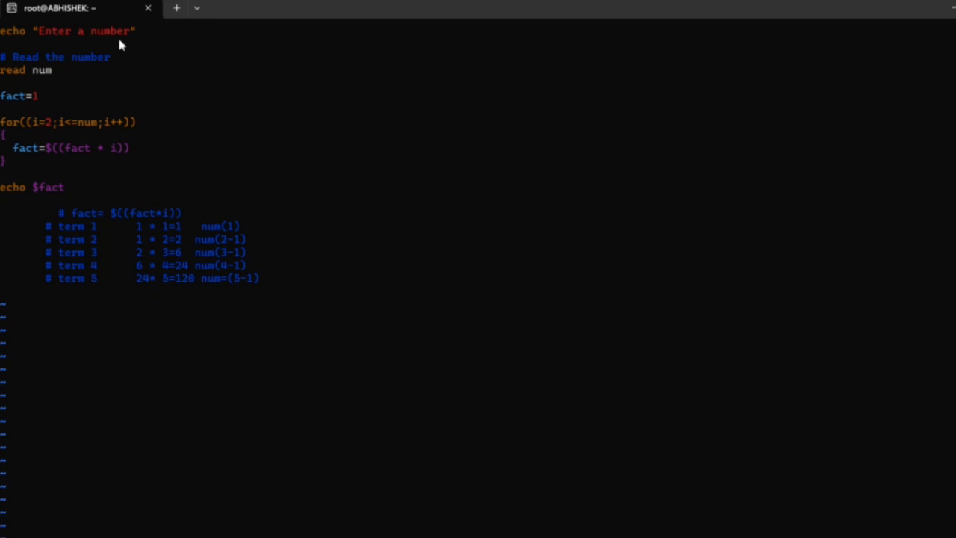
mouse_move(81, 53)
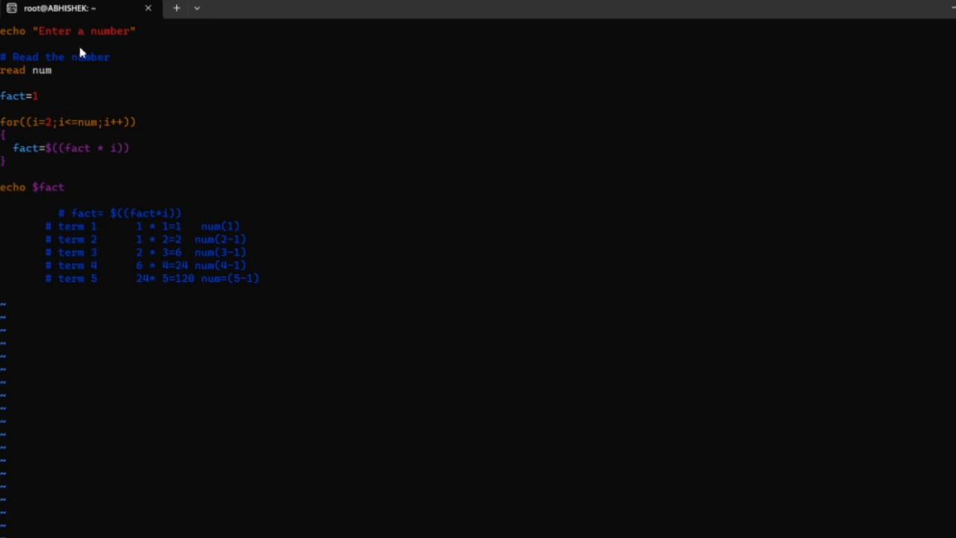
mouse_move(61, 76)
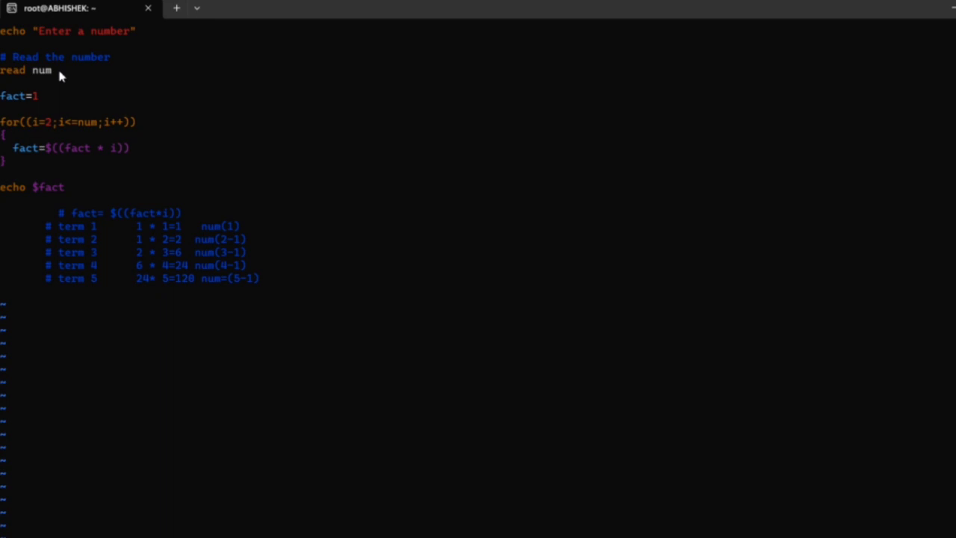
mouse_move(48, 75)
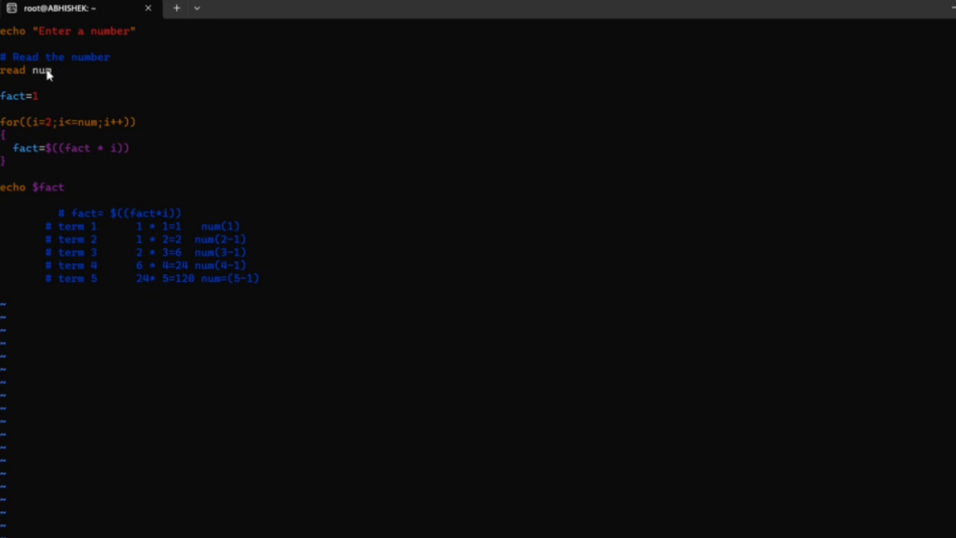
mouse_move(12, 84)
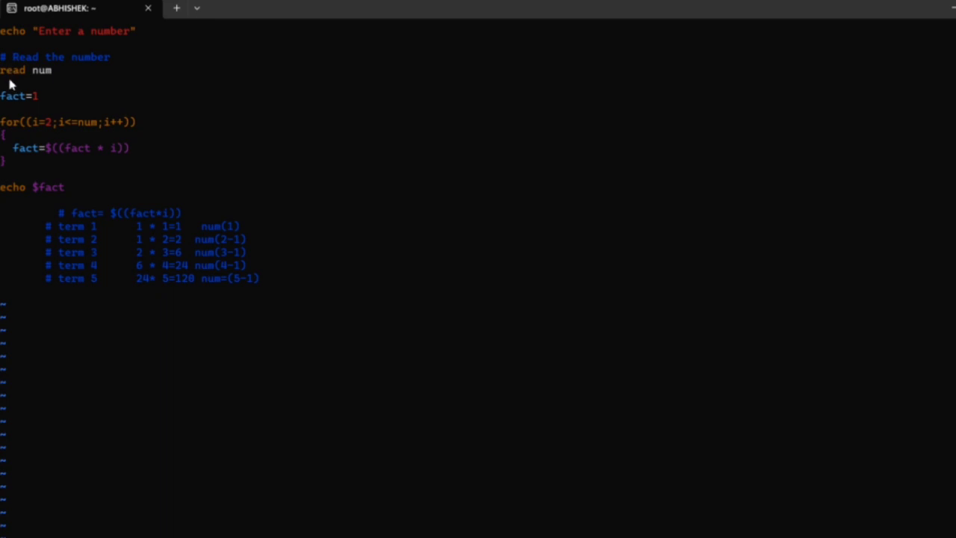
mouse_move(24, 78)
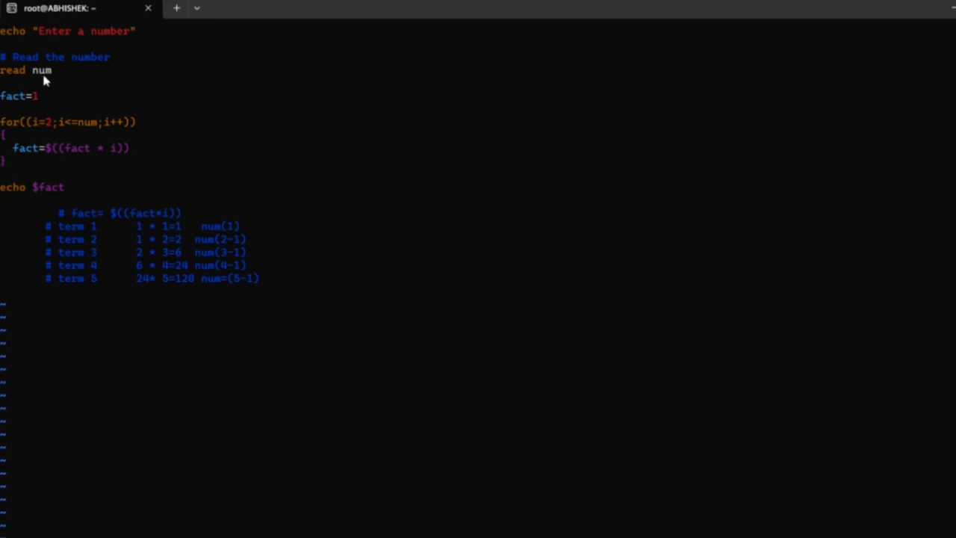
mouse_move(16, 83)
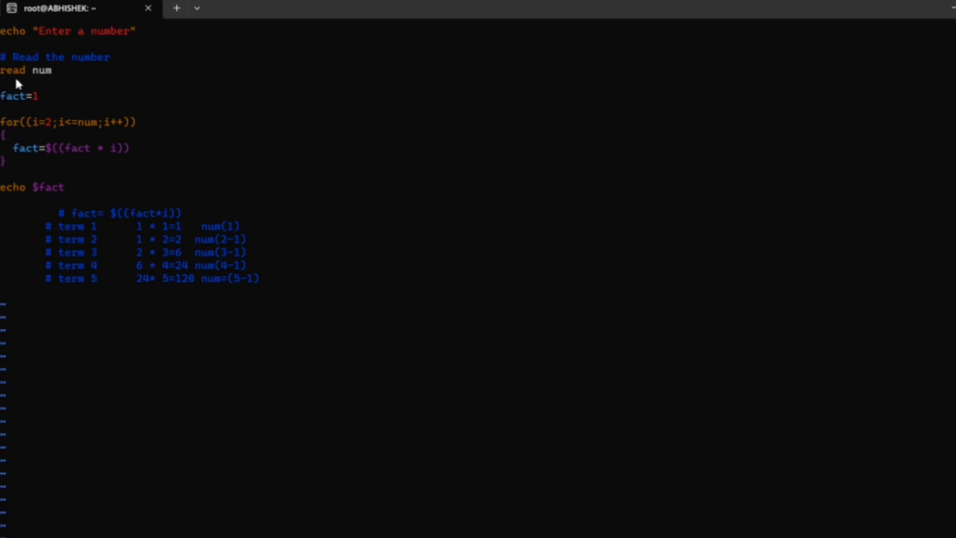
mouse_move(18, 110)
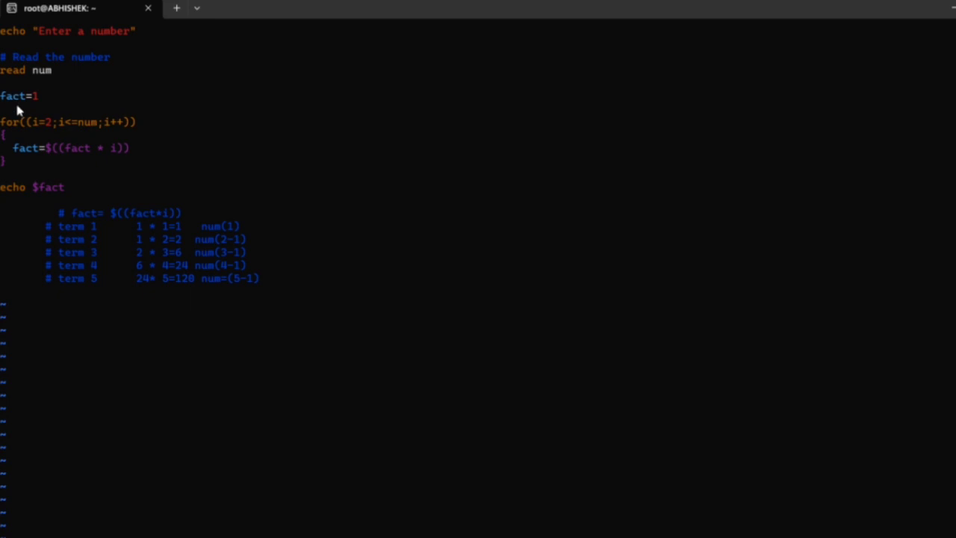
mouse_move(33, 105)
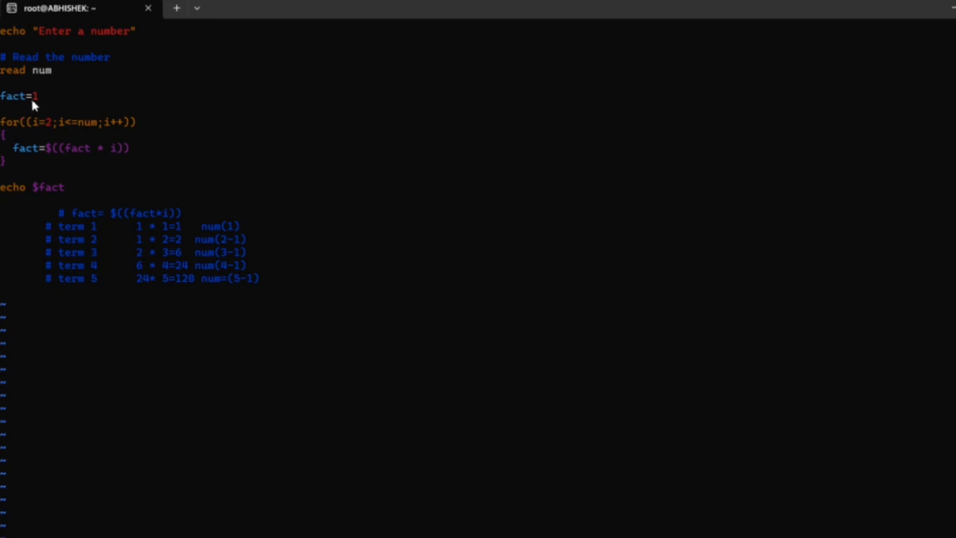
mouse_move(36, 105)
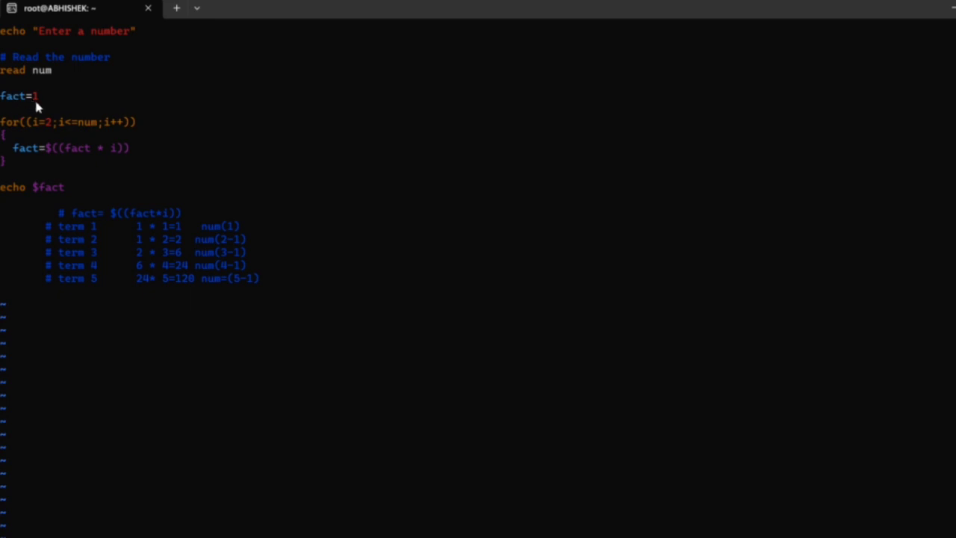
mouse_move(12, 102)
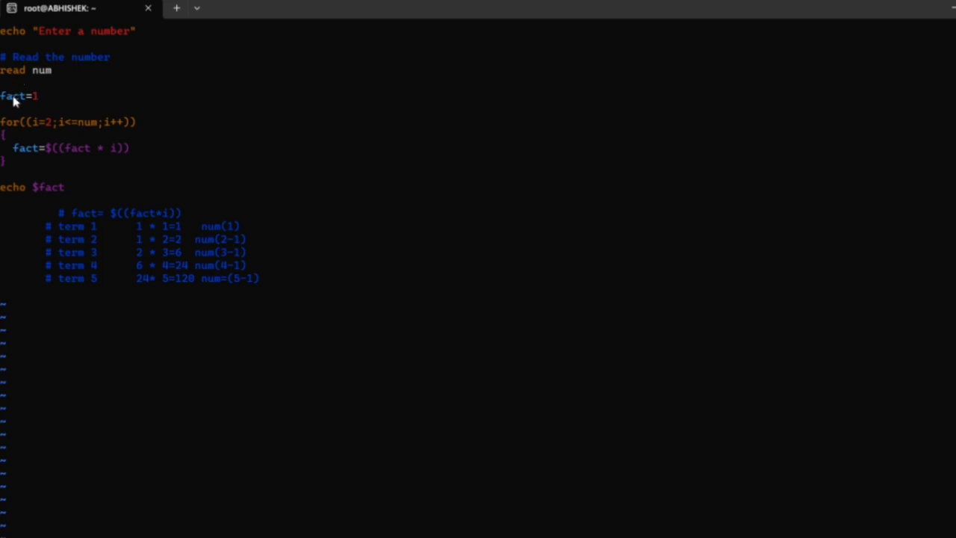
mouse_move(42, 99)
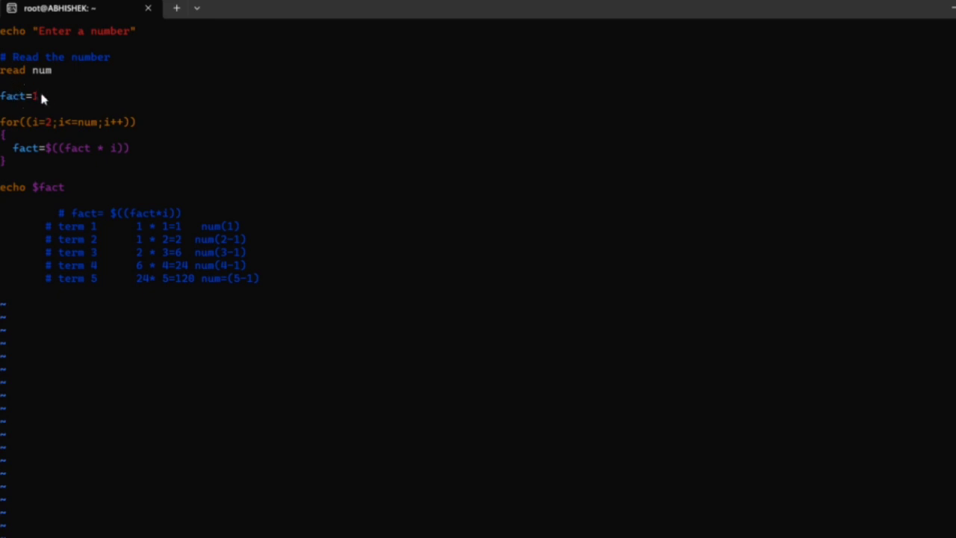
mouse_move(12, 103)
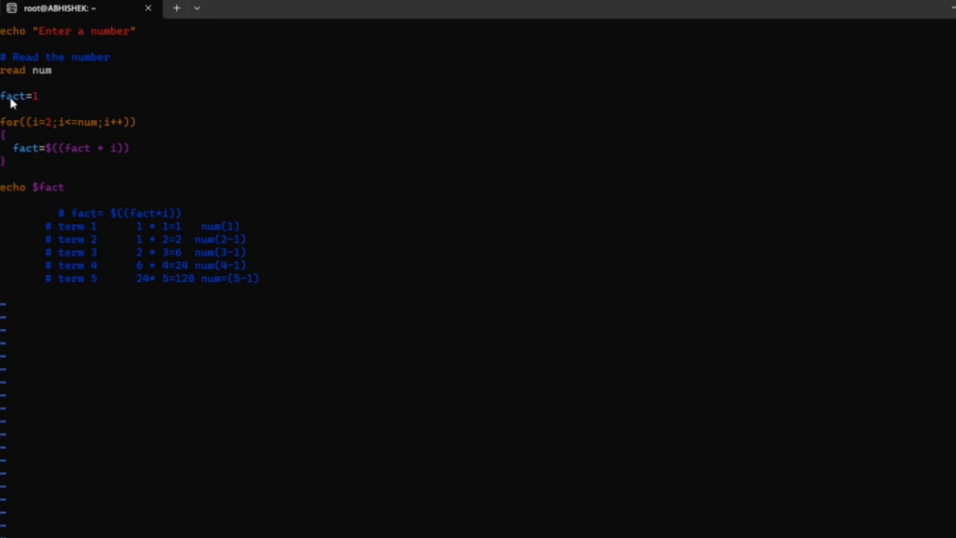
mouse_move(21, 132)
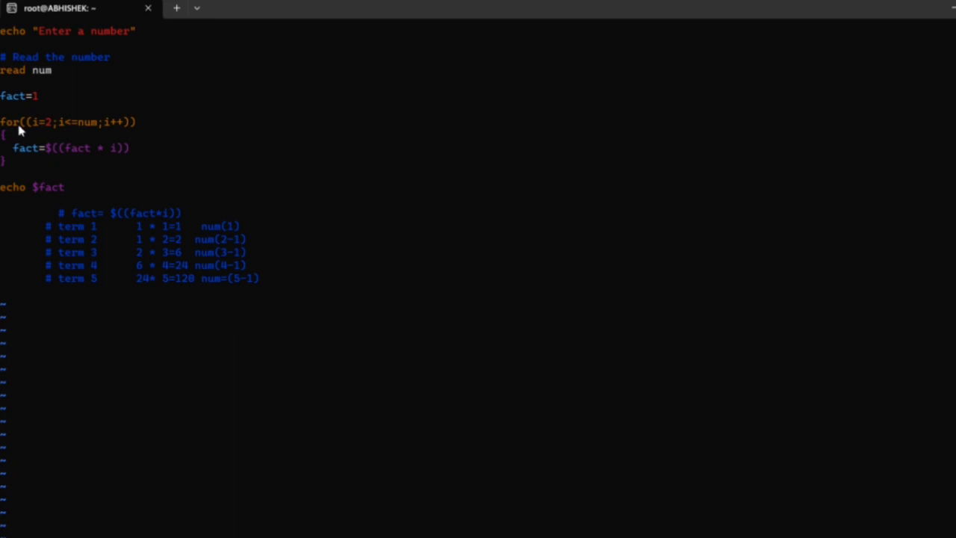
mouse_move(32, 130)
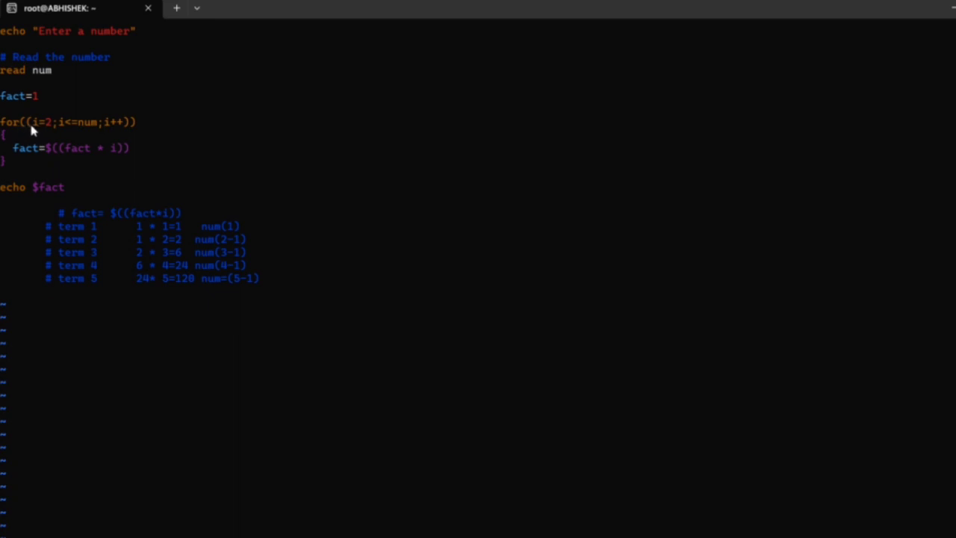
mouse_move(42, 135)
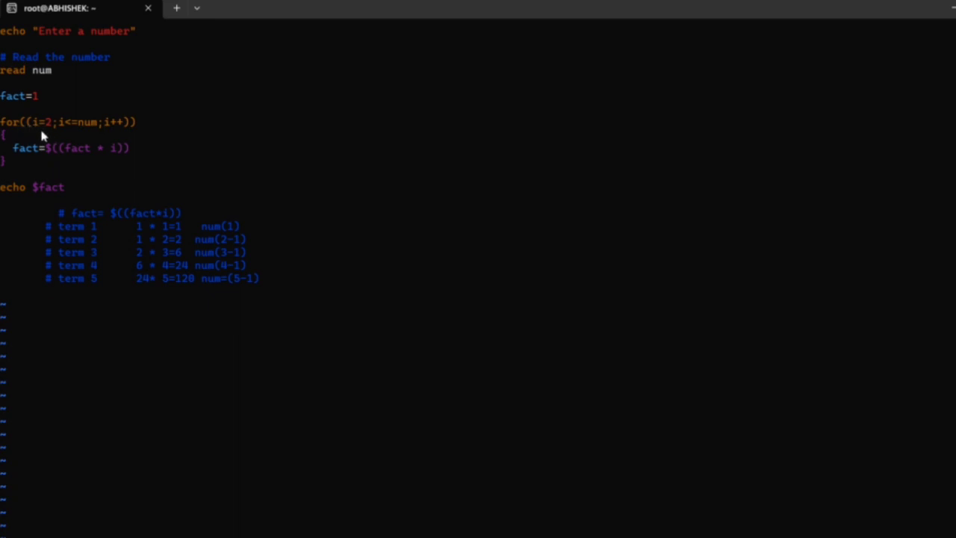
mouse_move(54, 137)
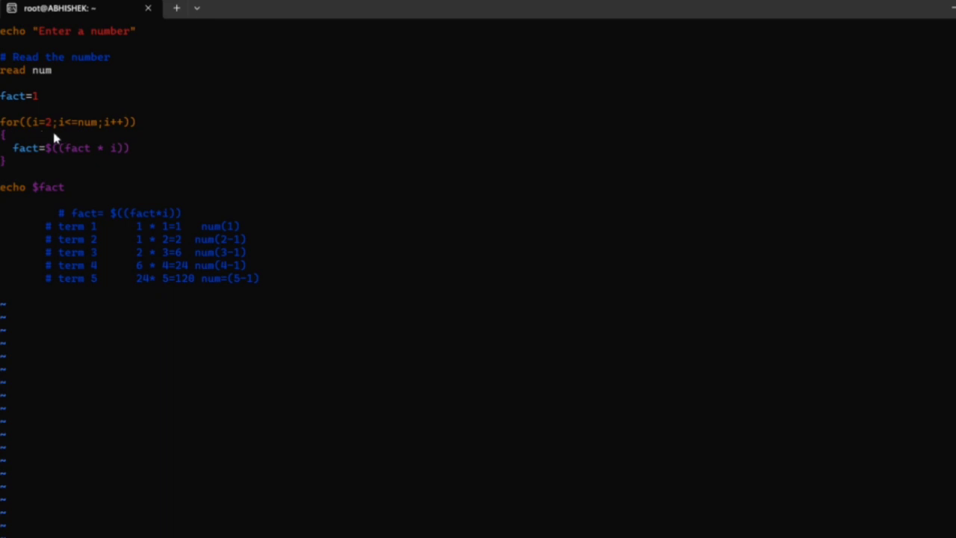
mouse_move(103, 140)
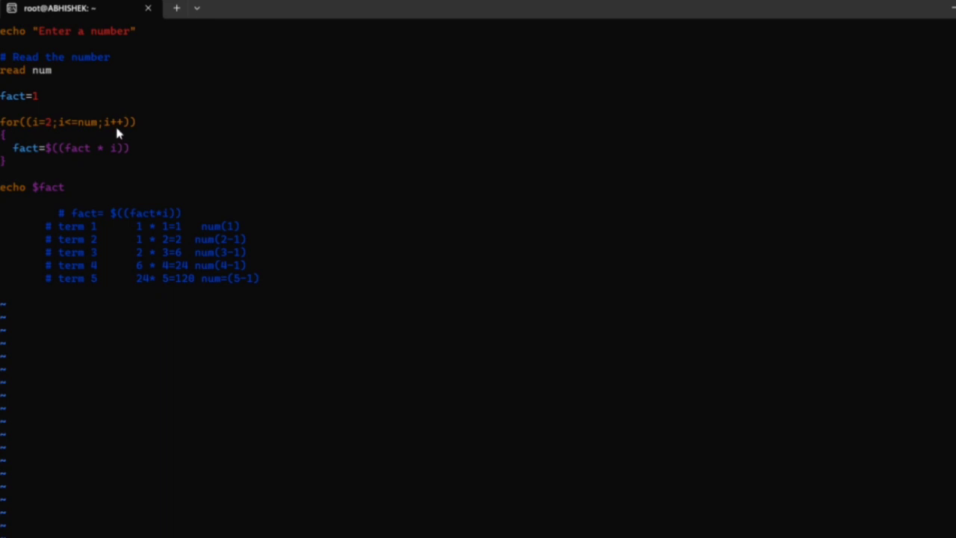
mouse_move(36, 136)
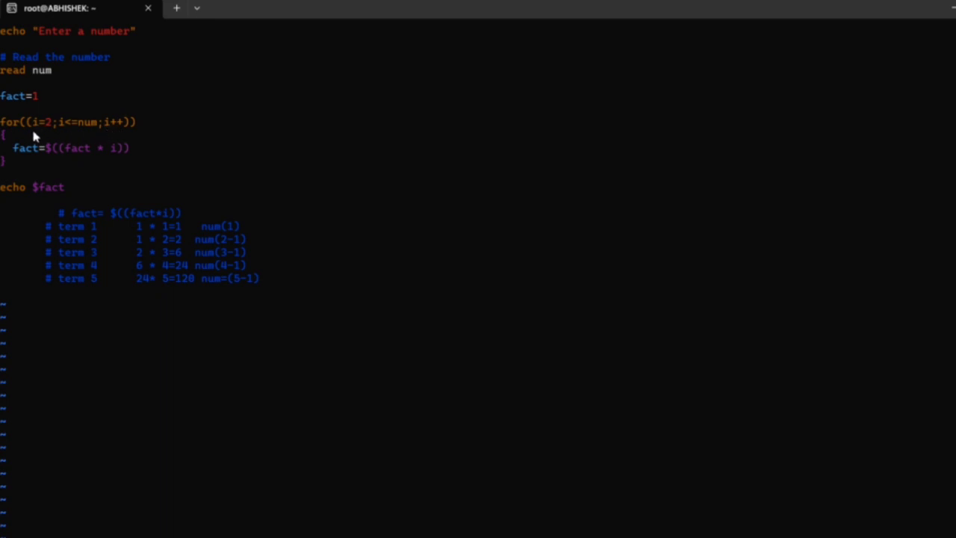
mouse_move(43, 182)
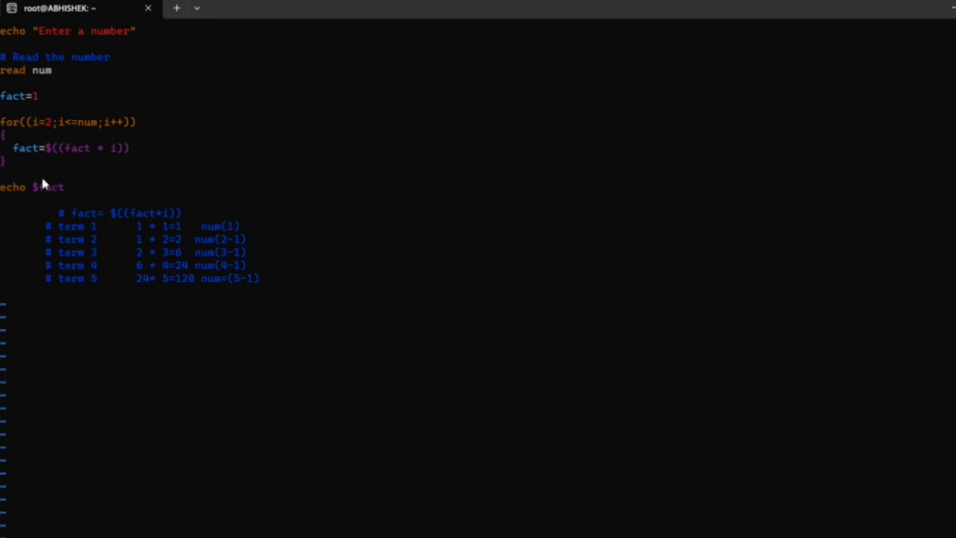
mouse_move(27, 132)
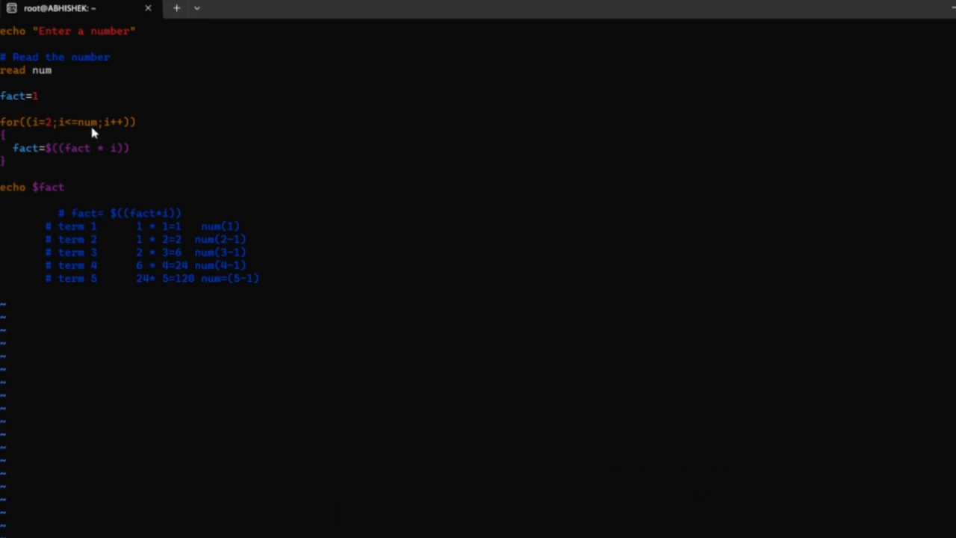
mouse_move(81, 128)
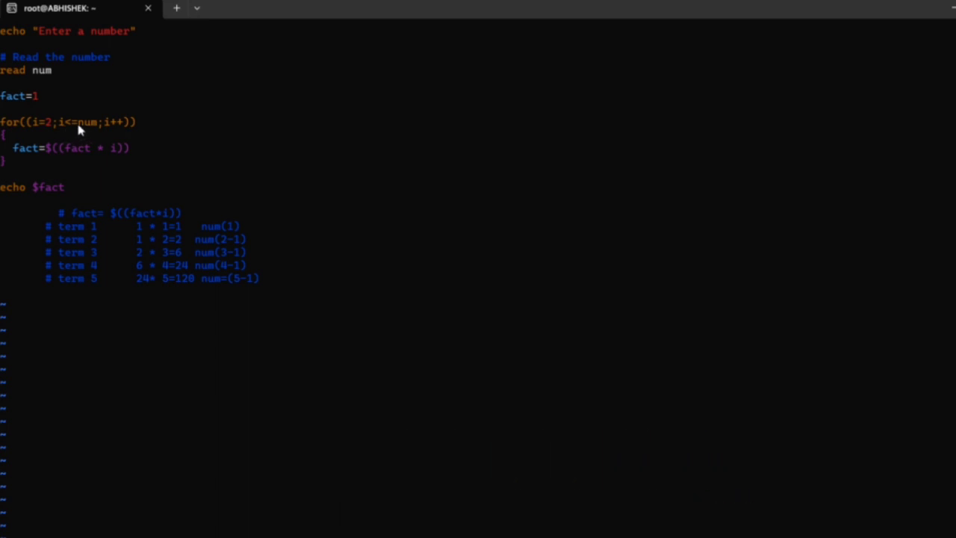
mouse_move(75, 149)
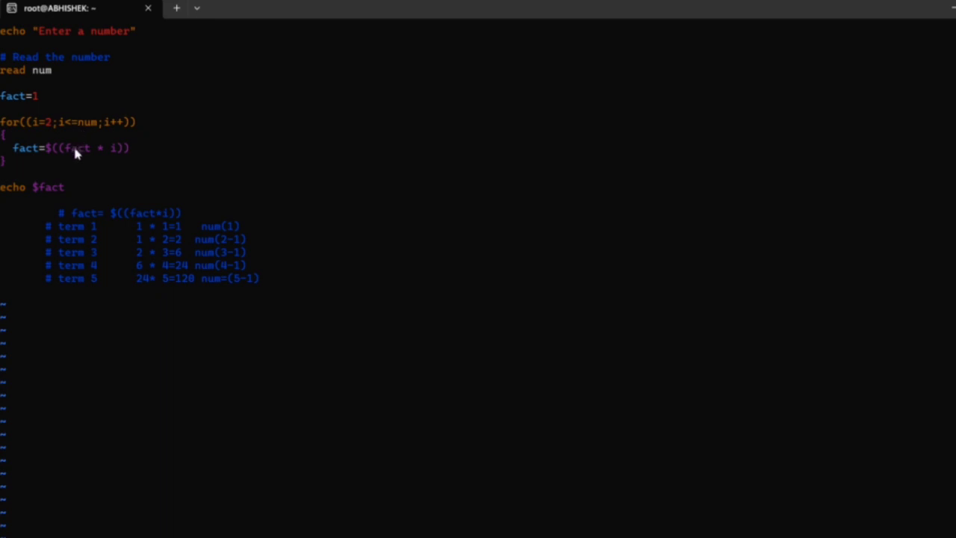
mouse_move(77, 157)
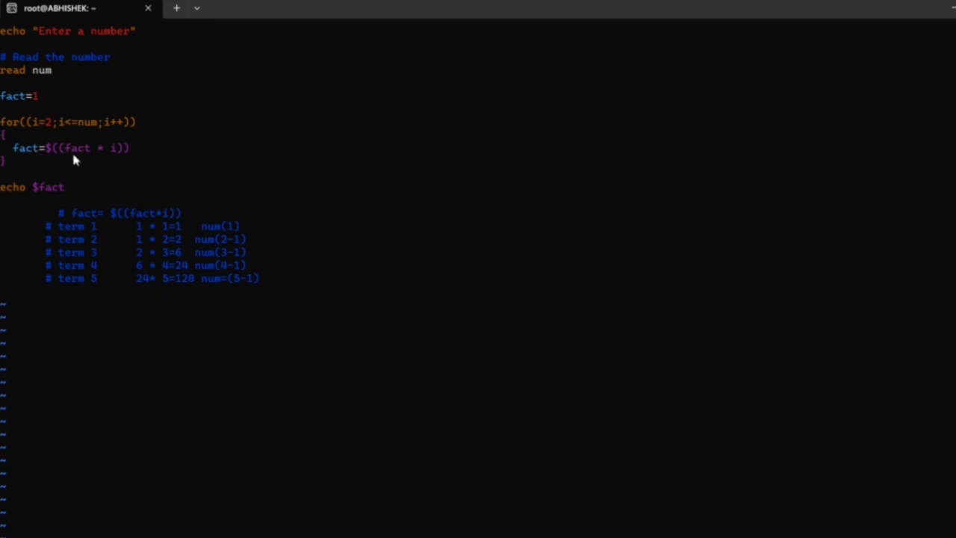
mouse_move(140, 233)
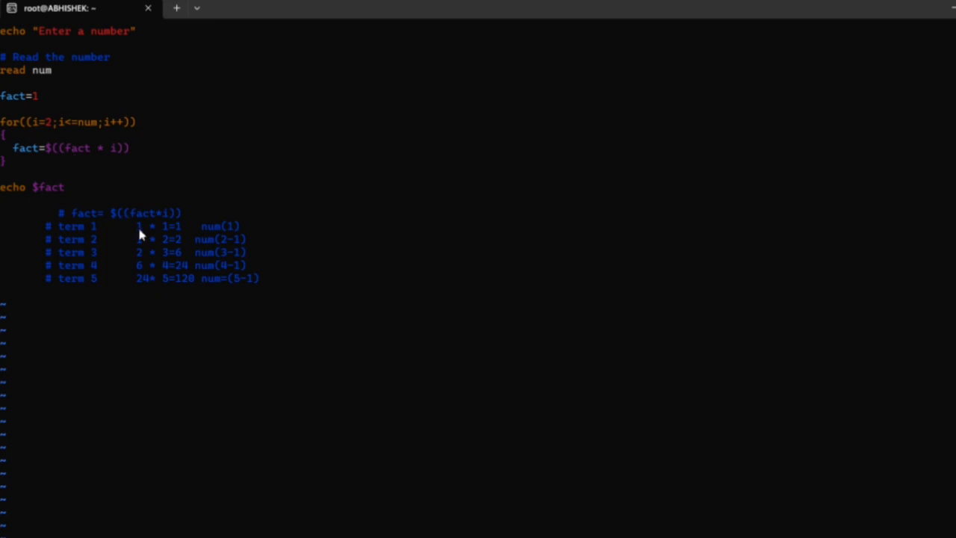
mouse_move(186, 239)
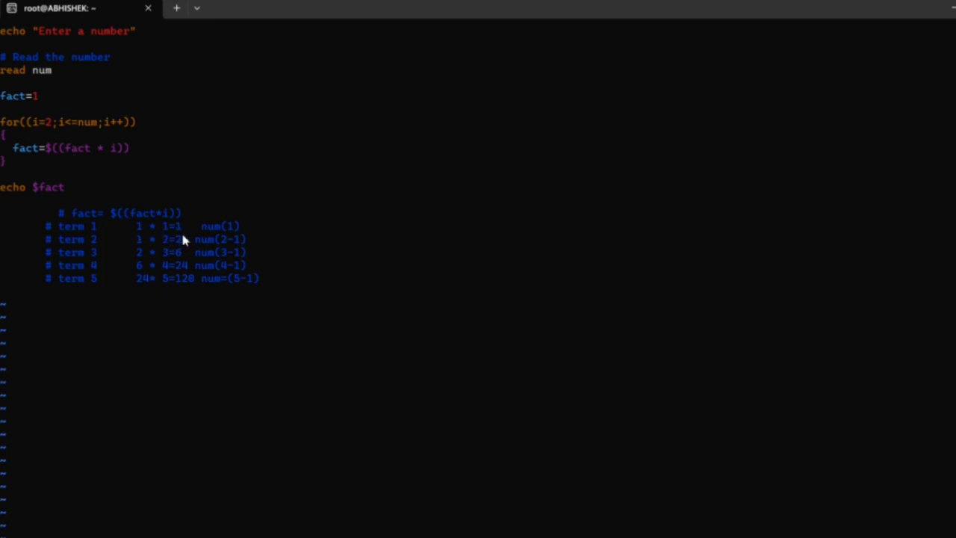
mouse_move(134, 245)
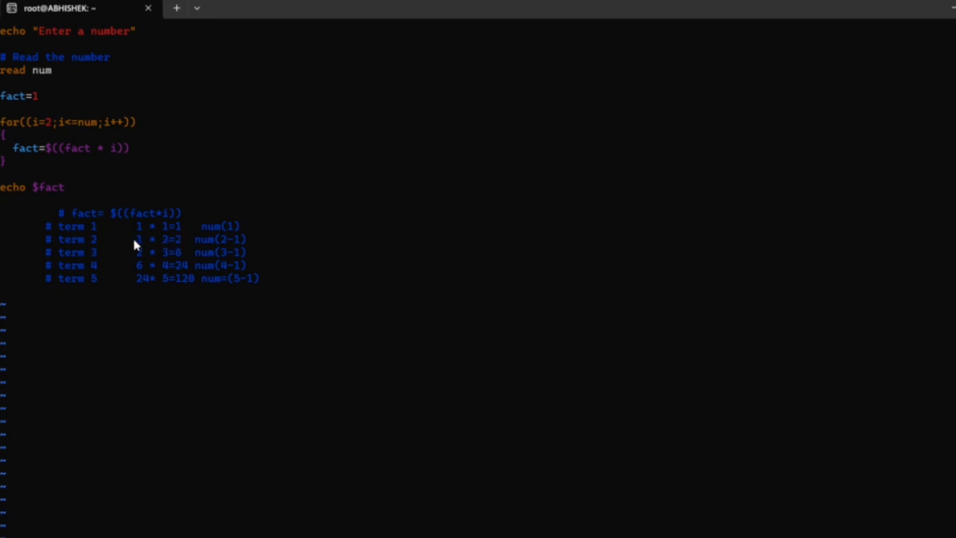
mouse_move(140, 248)
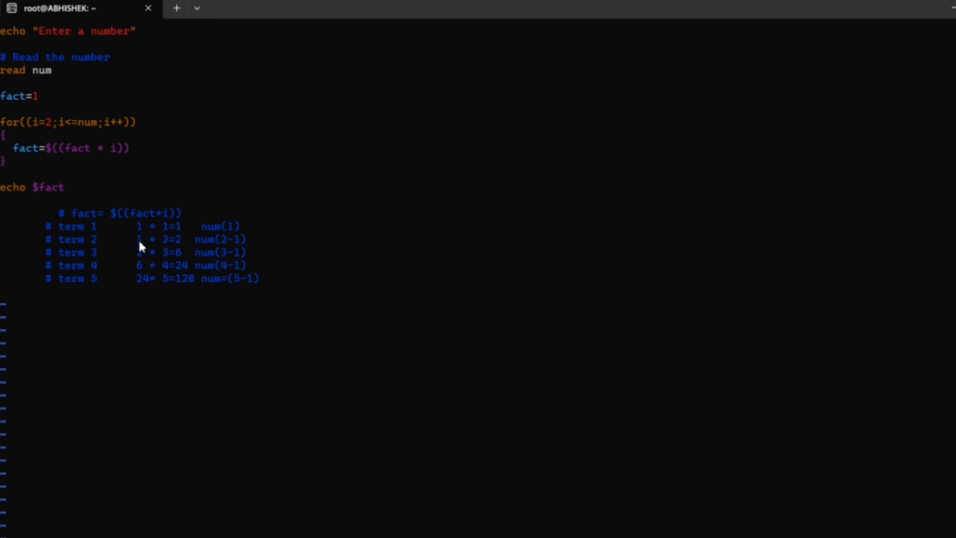
mouse_move(151, 248)
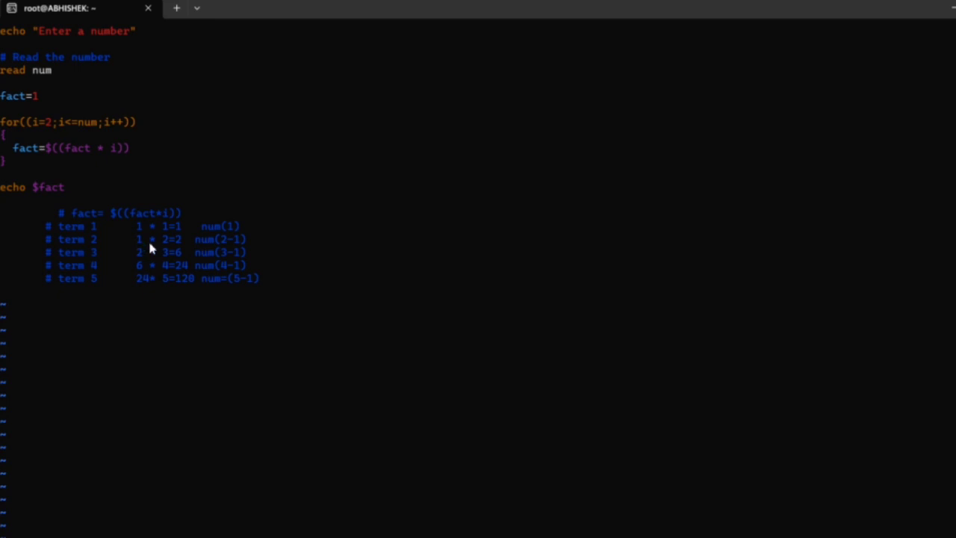
mouse_move(182, 251)
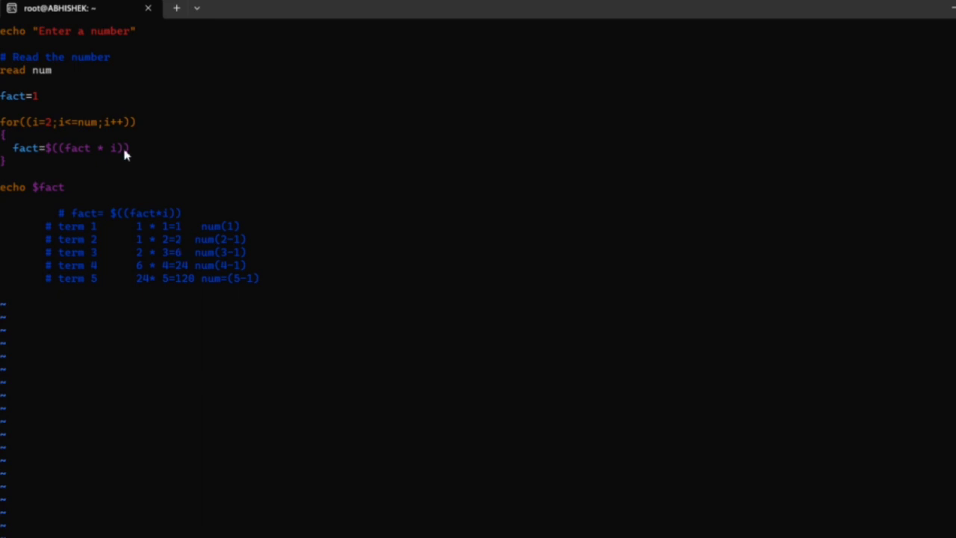
mouse_move(78, 120)
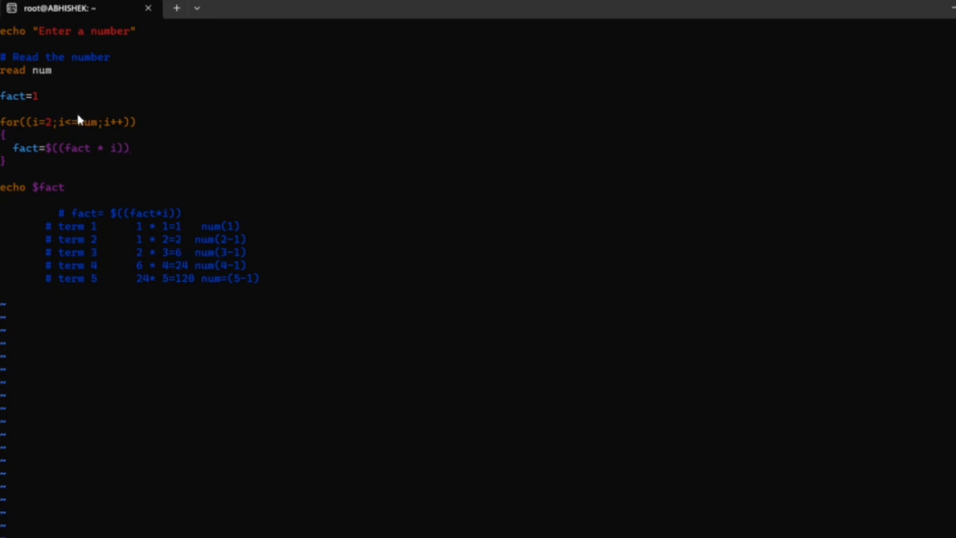
mouse_move(106, 260)
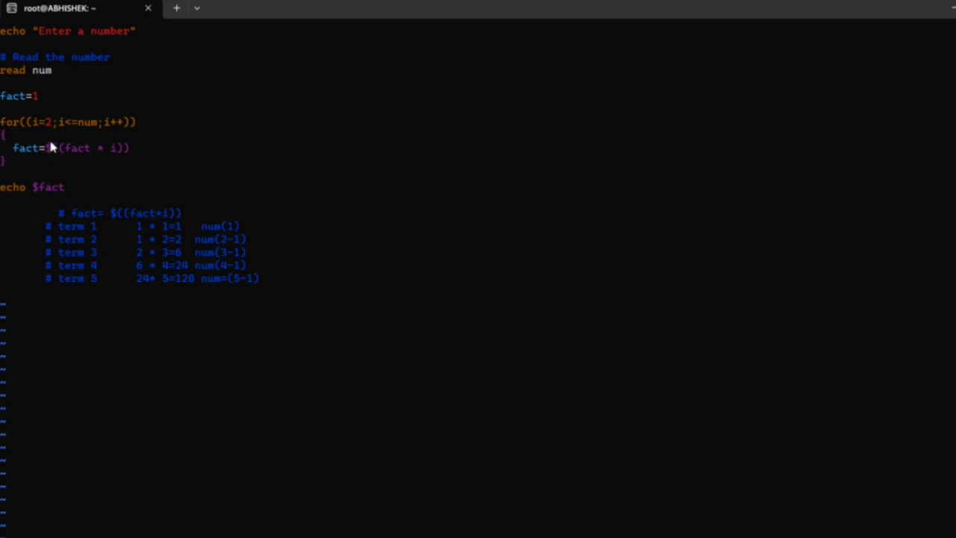
mouse_move(116, 132)
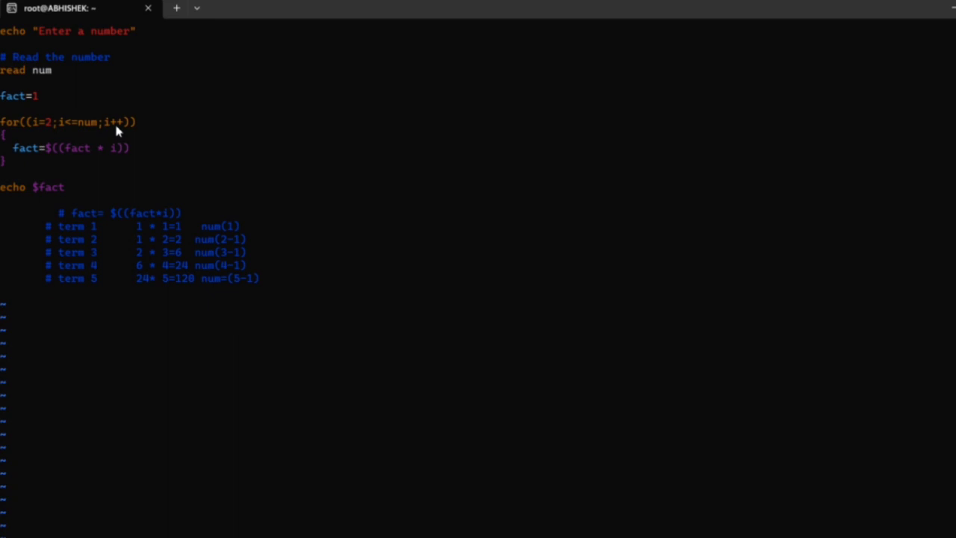
mouse_move(197, 209)
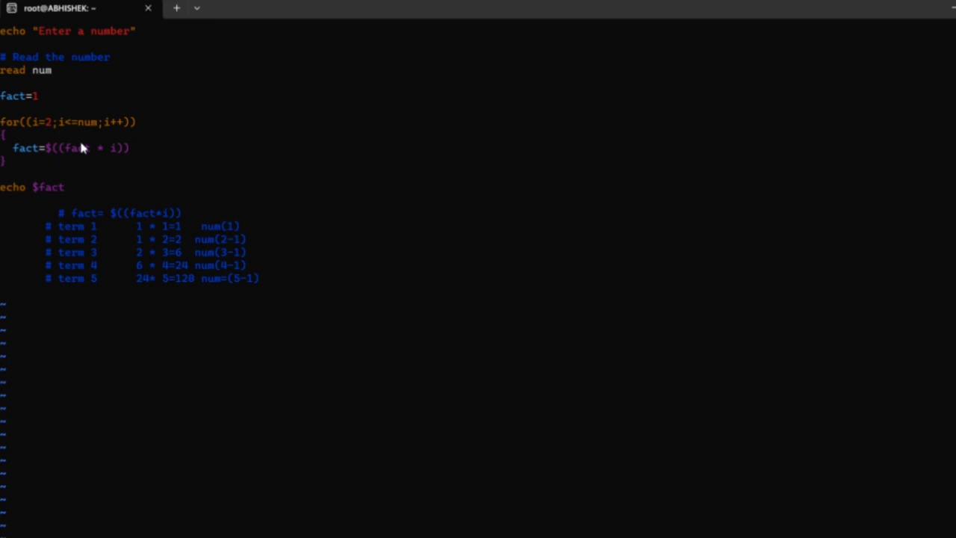
mouse_move(109, 158)
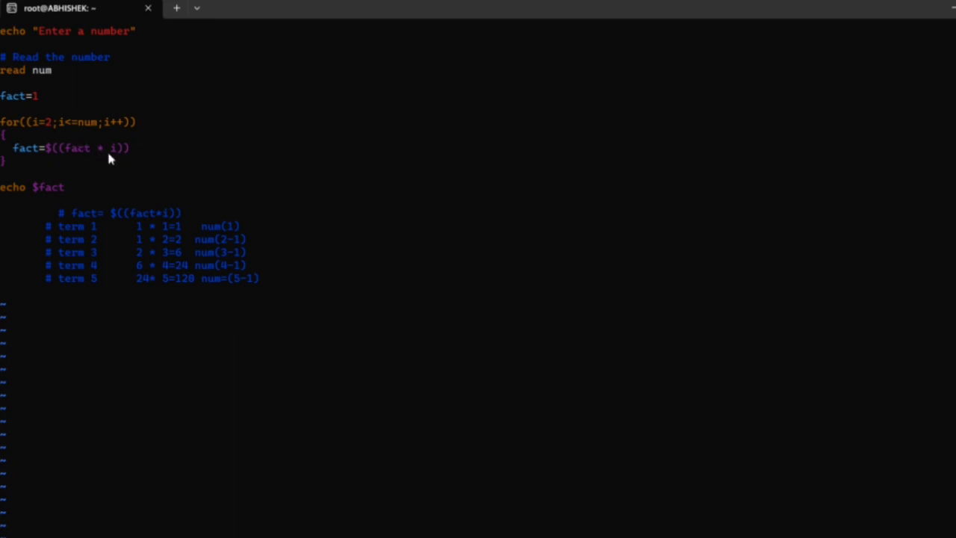
mouse_move(182, 263)
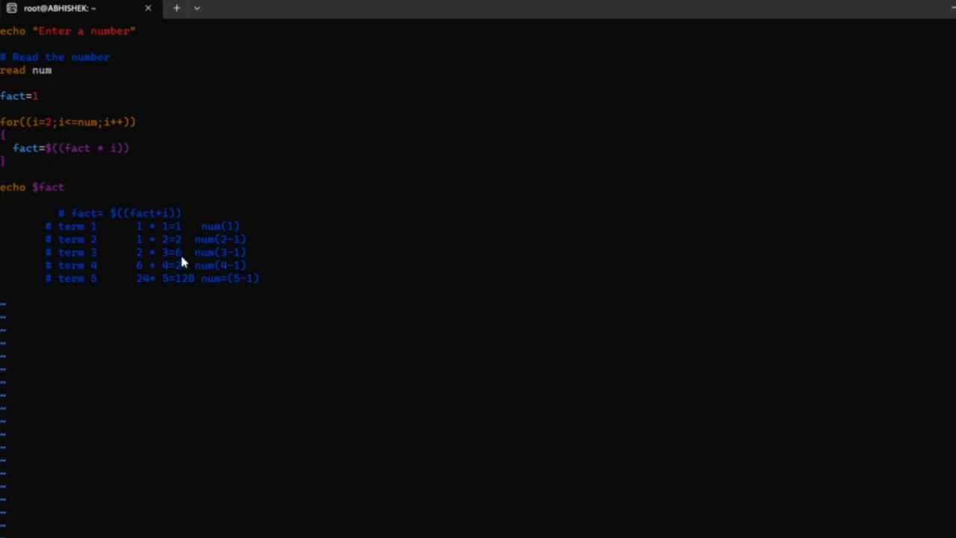
mouse_move(87, 143)
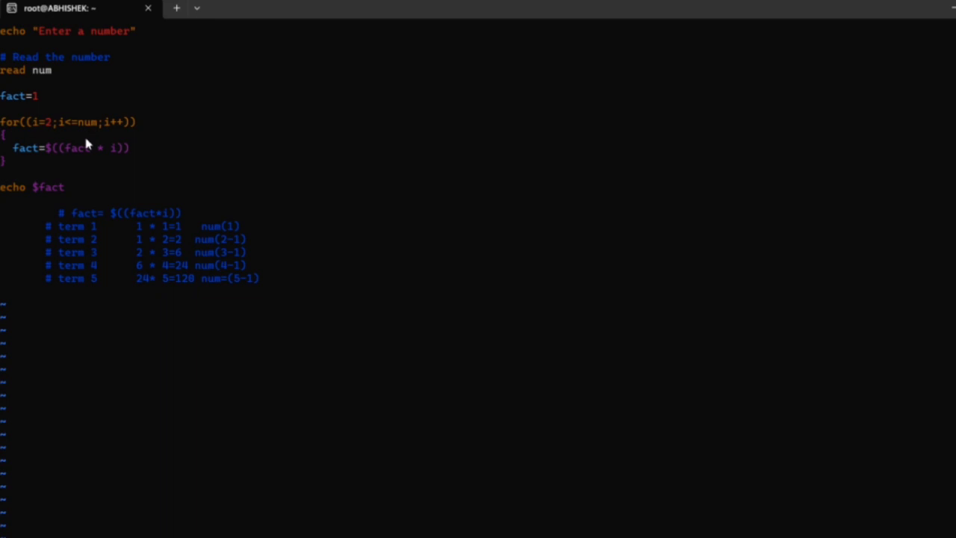
mouse_move(89, 157)
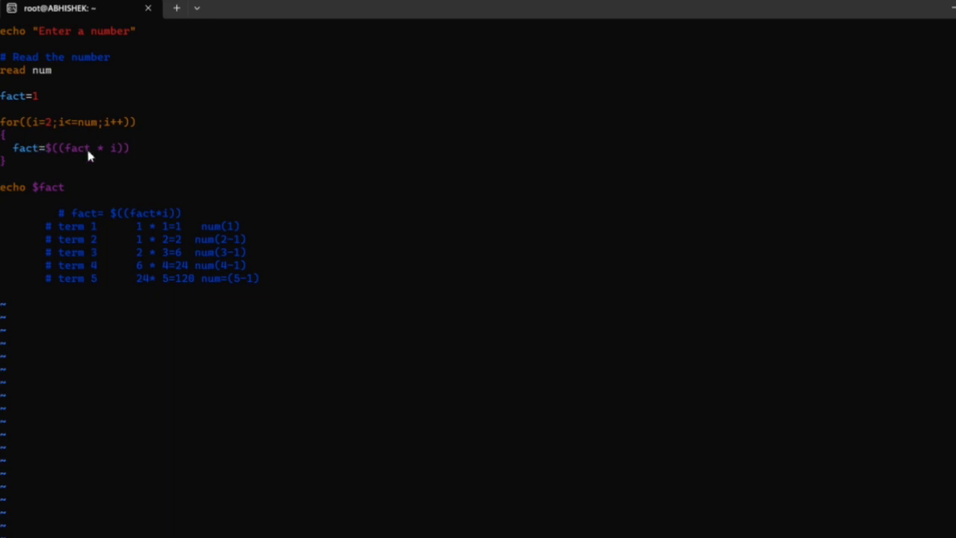
mouse_move(108, 131)
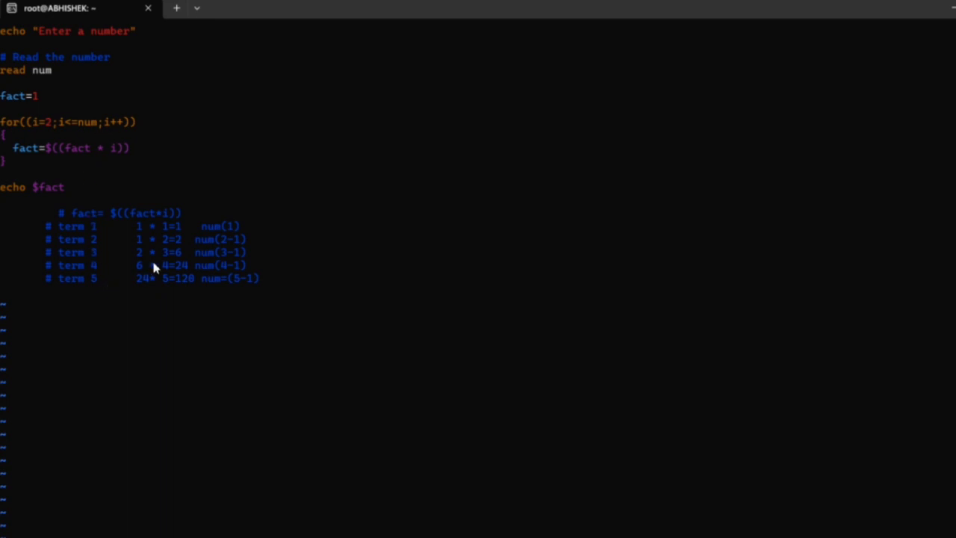
mouse_move(61, 128)
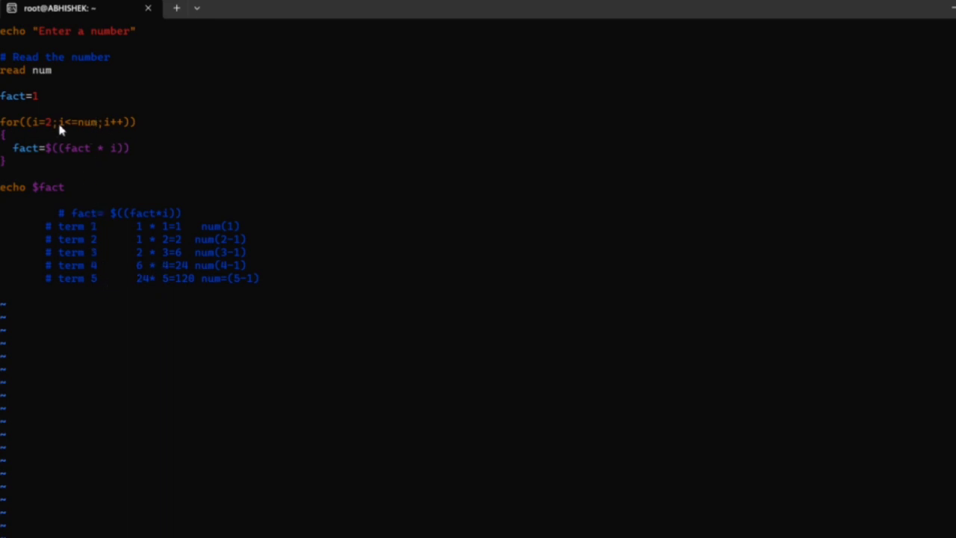
mouse_move(127, 227)
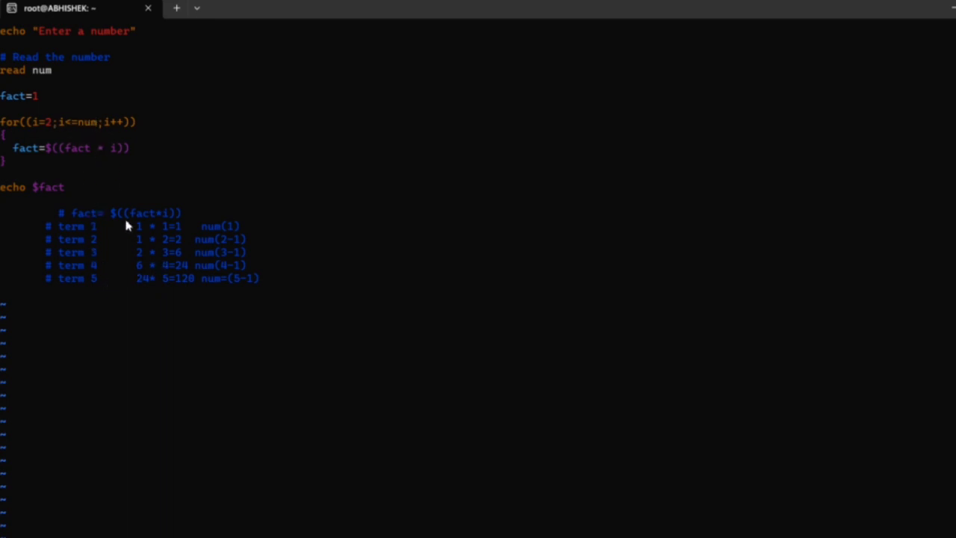
mouse_move(147, 277)
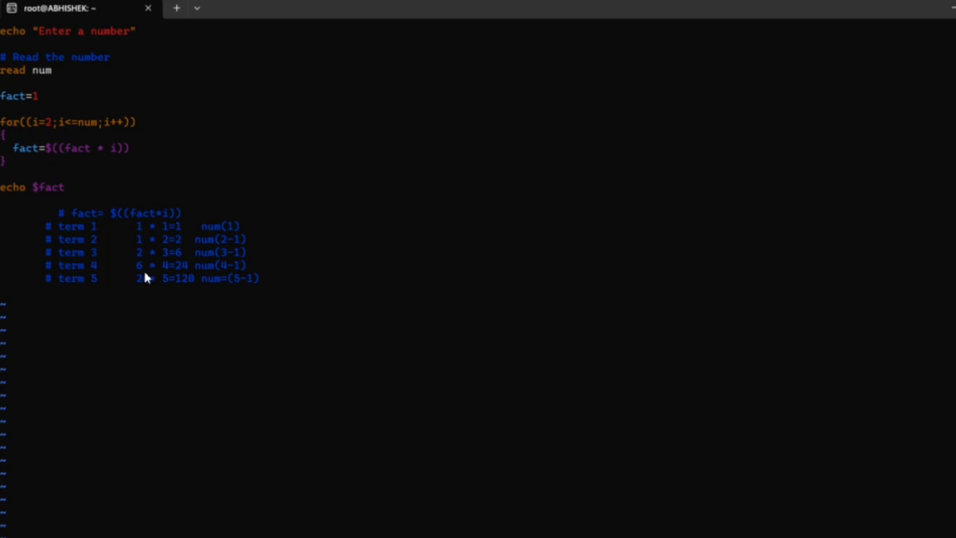
mouse_move(181, 263)
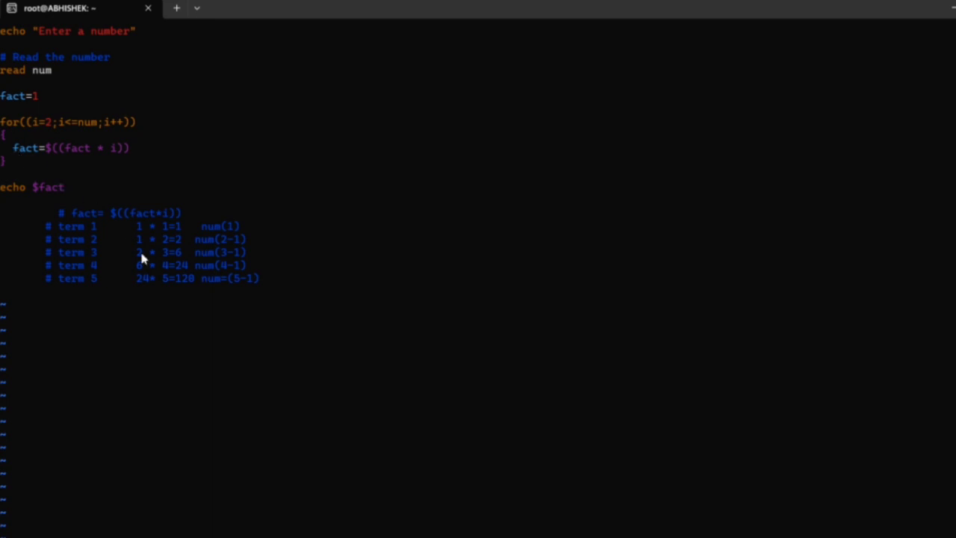
mouse_move(165, 275)
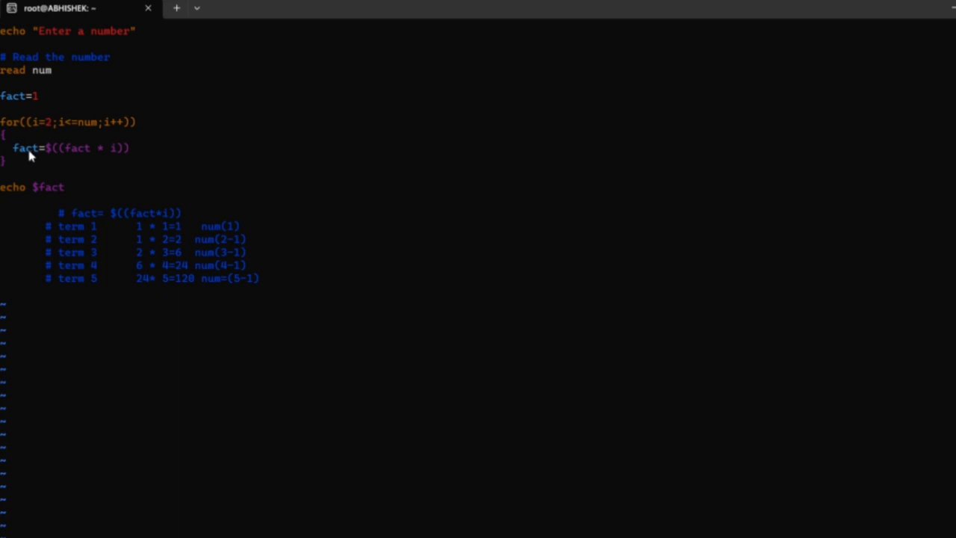
mouse_move(116, 136)
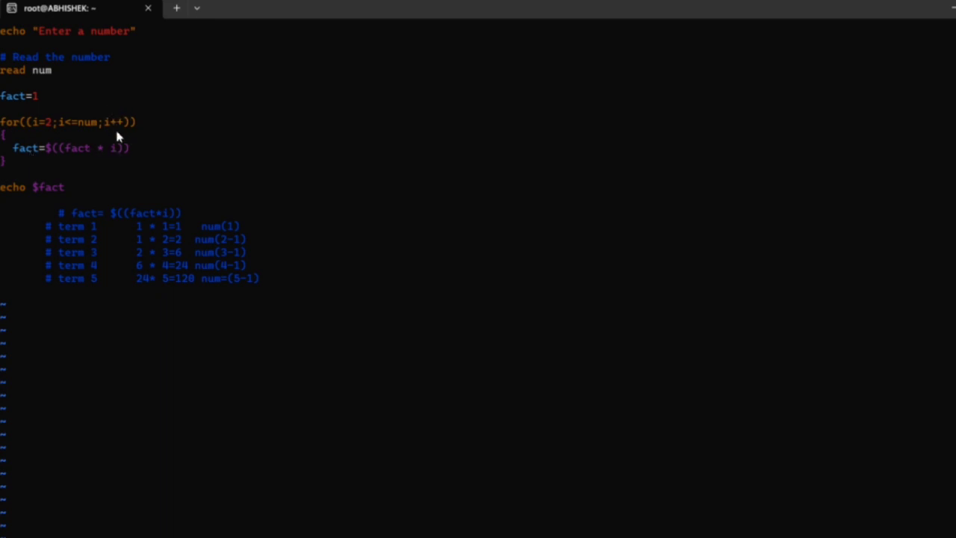
mouse_move(68, 136)
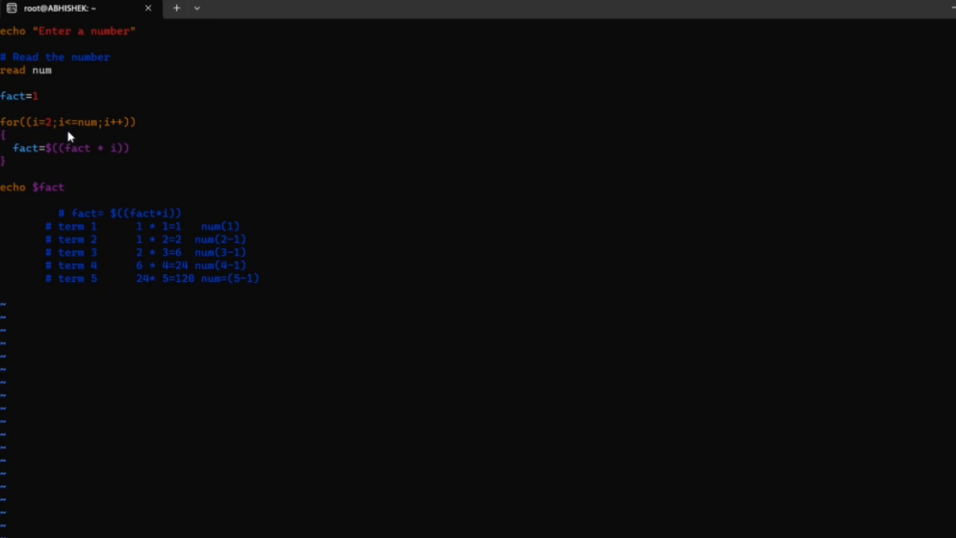
mouse_move(87, 133)
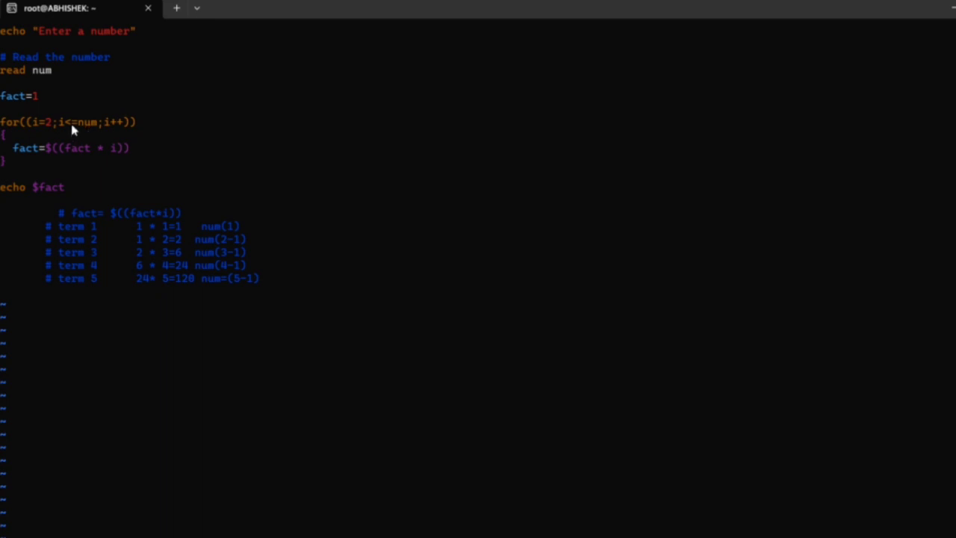
mouse_move(81, 132)
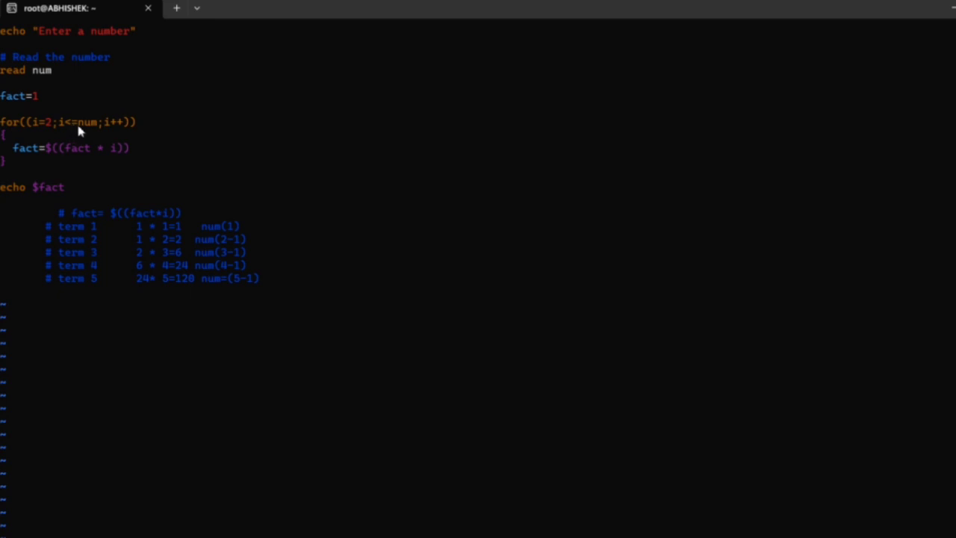
mouse_move(74, 132)
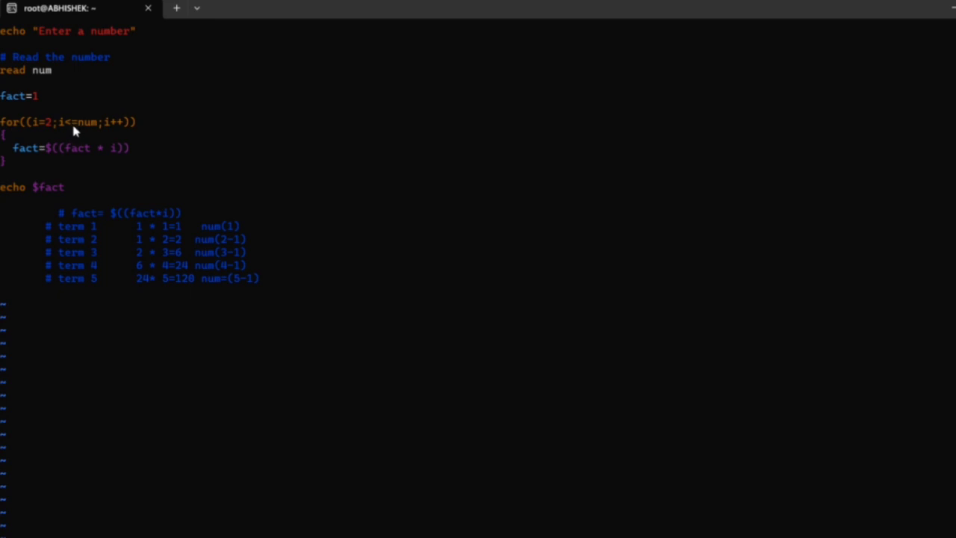
mouse_move(144, 296)
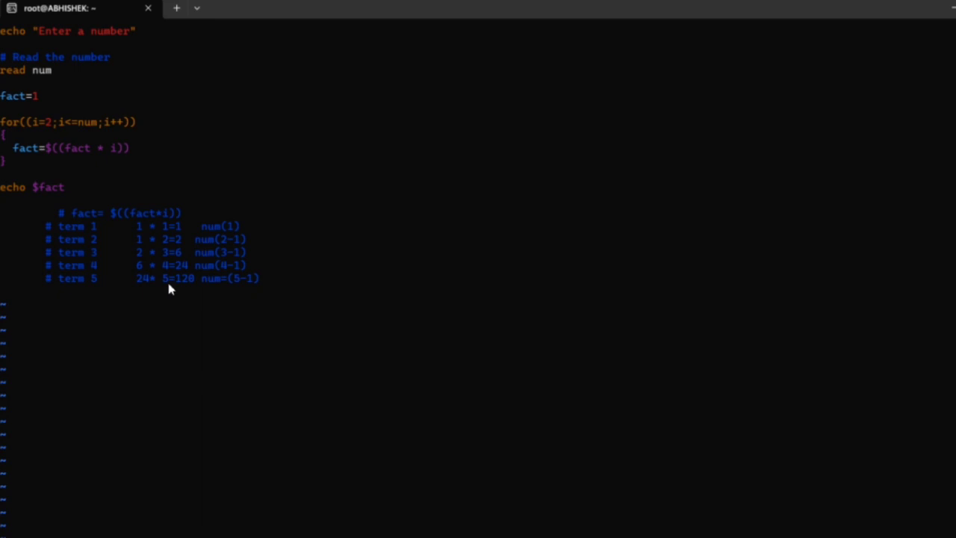
mouse_move(194, 291)
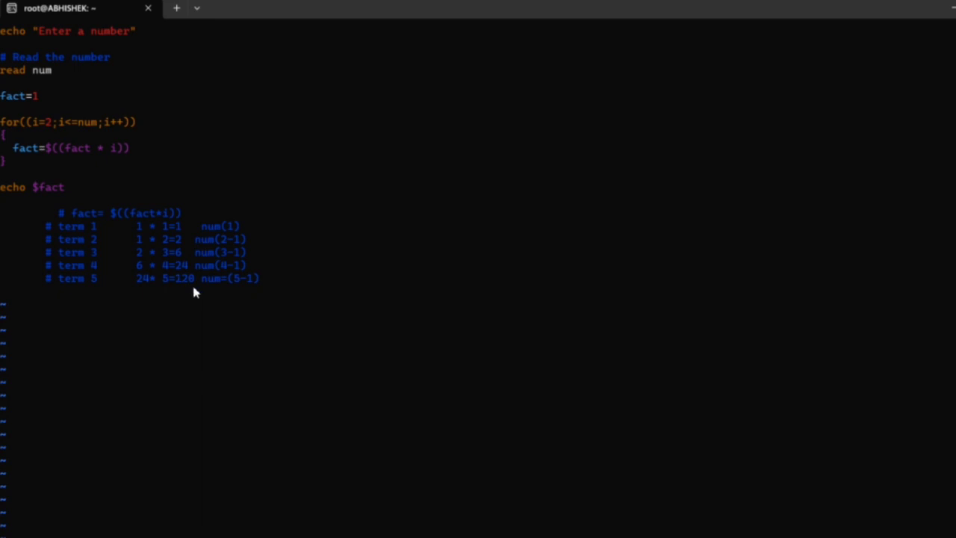
mouse_move(61, 204)
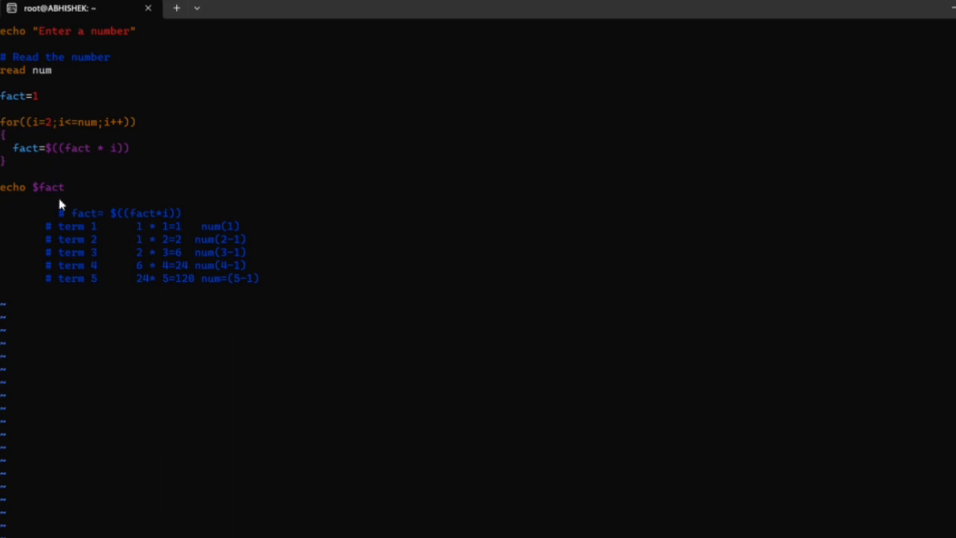
mouse_move(24, 152)
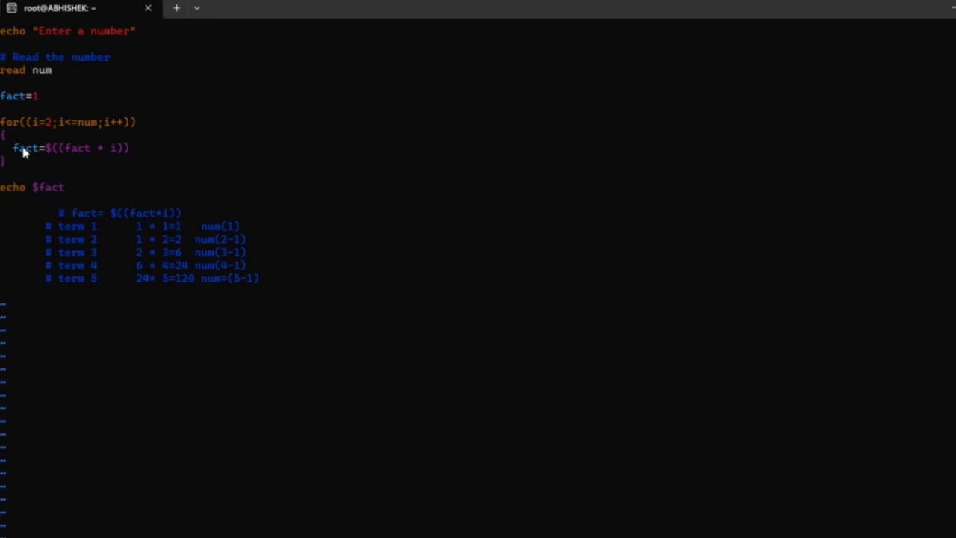
mouse_move(27, 157)
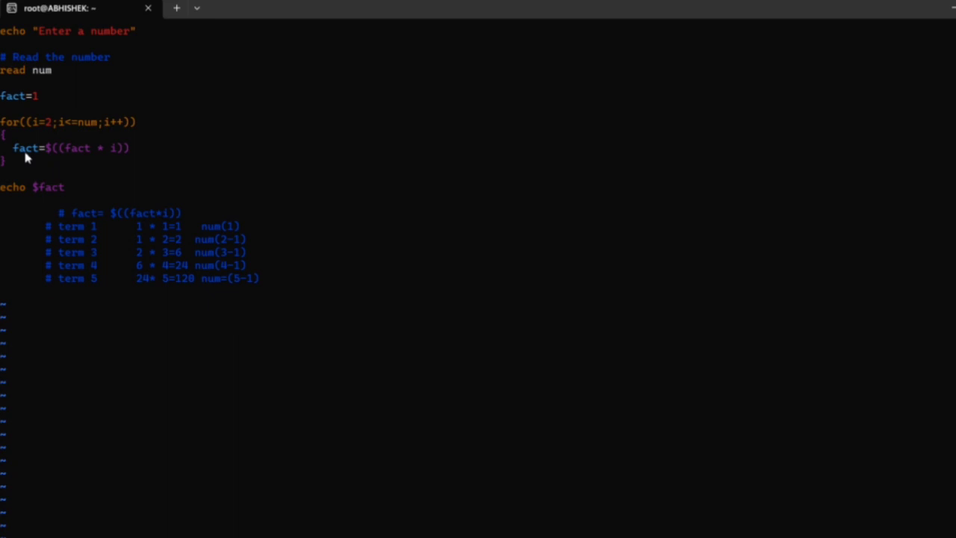
mouse_move(63, 208)
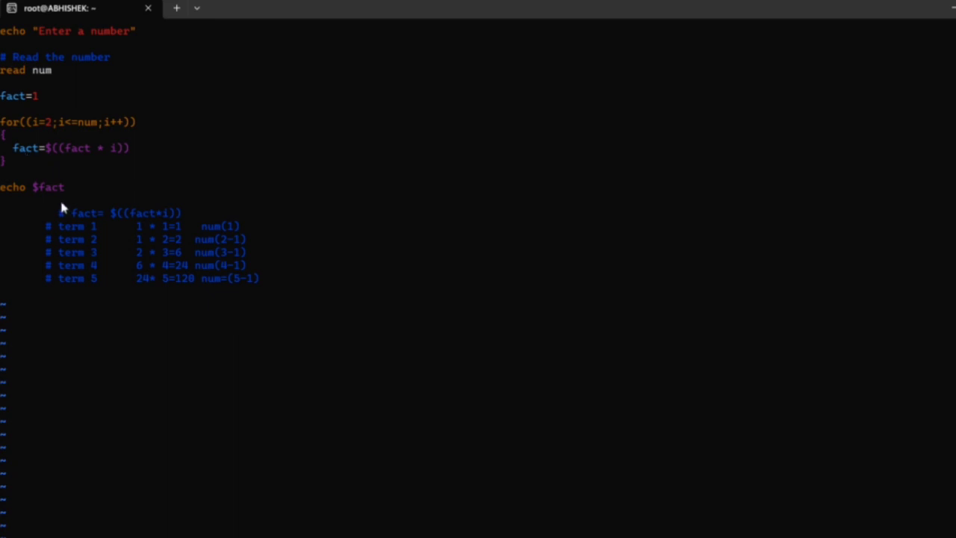
mouse_move(24, 194)
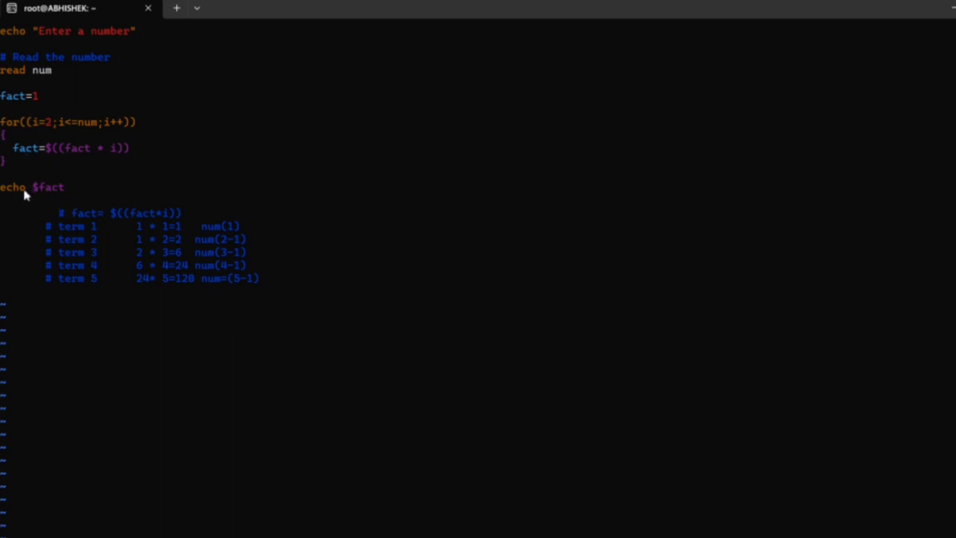
mouse_move(127, 90)
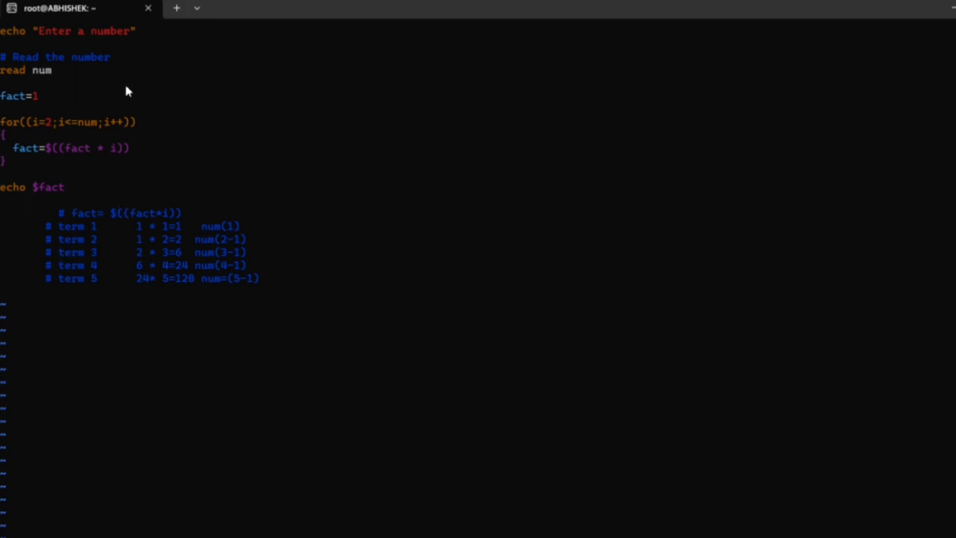
mouse_move(127, 260)
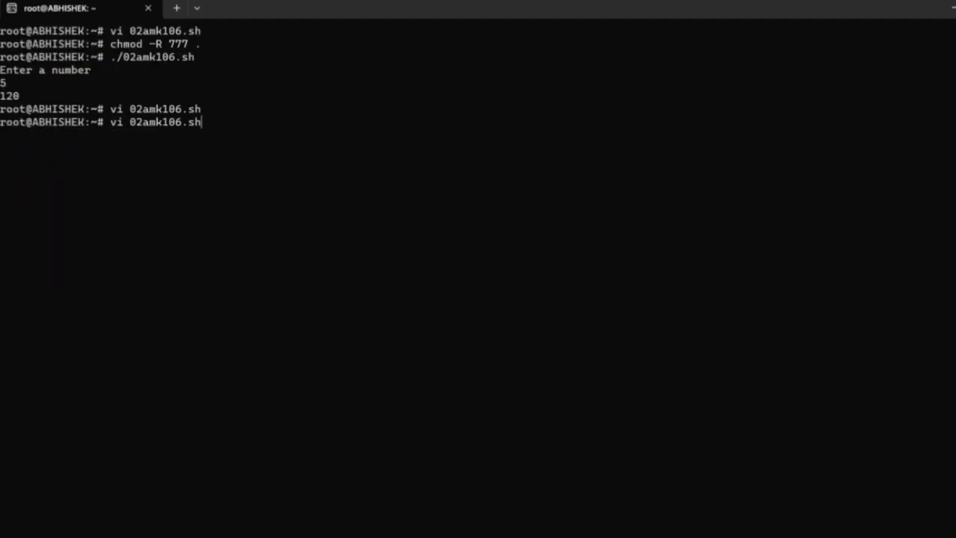
Step: Run chmod -R 777 . to grant full permissions recursively on the current directory
type("./02amk106.sh")
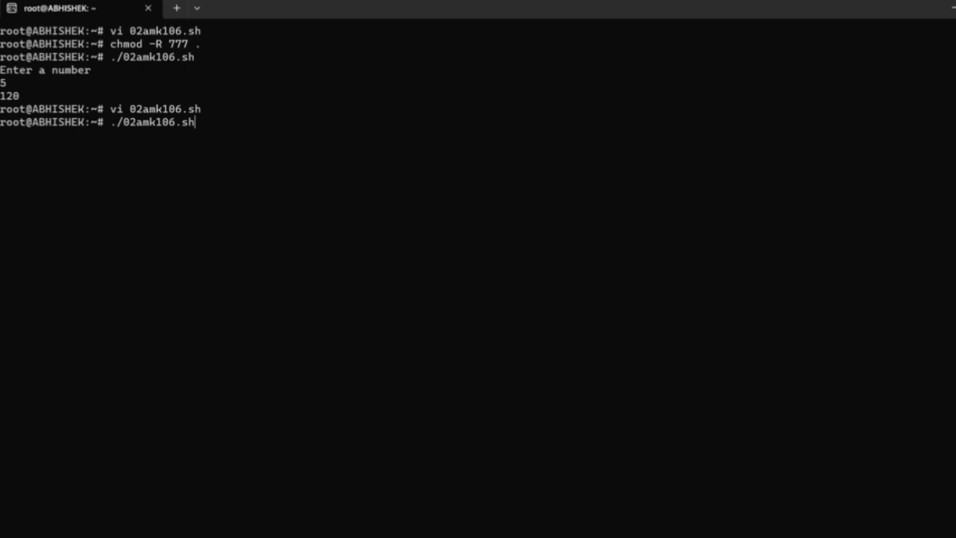
type("chmod -R 777 .")
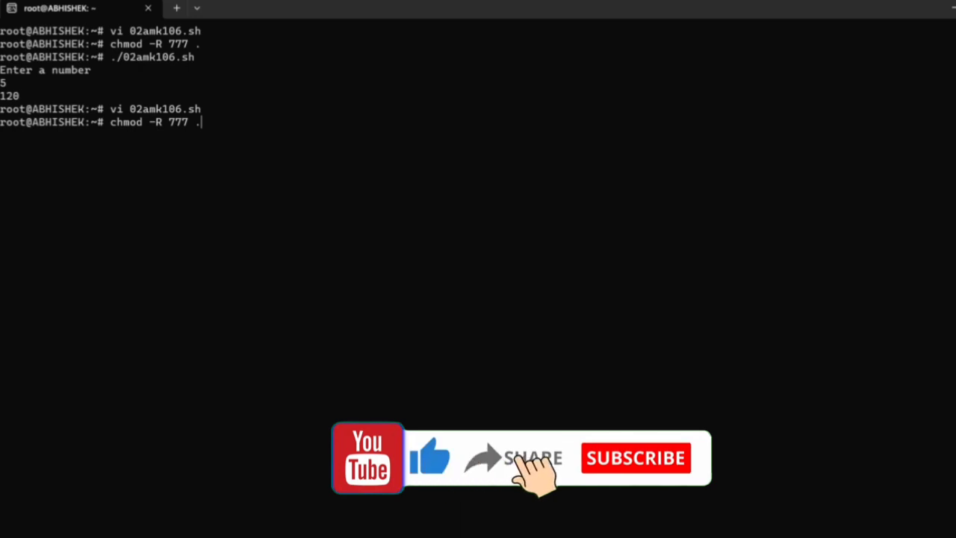
left_click(635, 457)
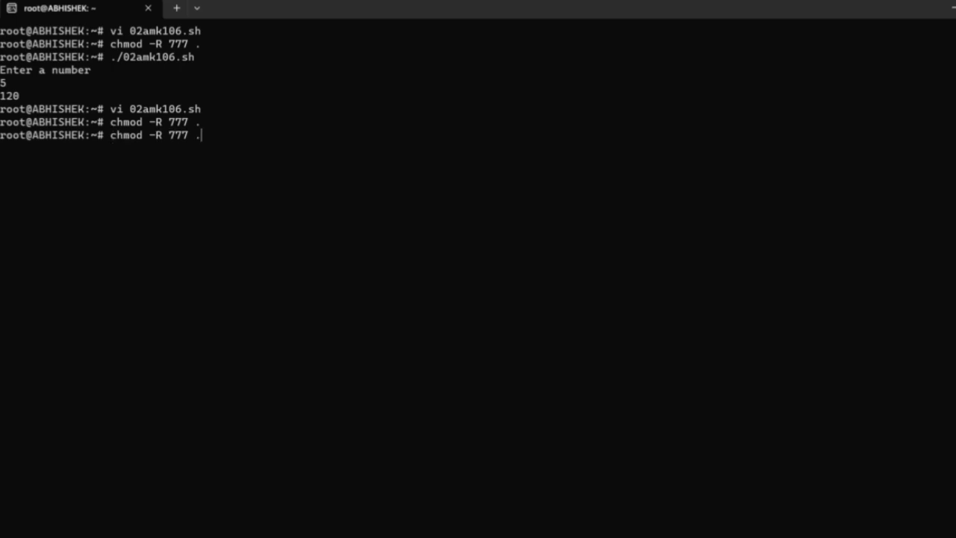
Step: Run ./02amk106.sh and answer 5 at the Enter a number prompt
type("./02amk106.sh")
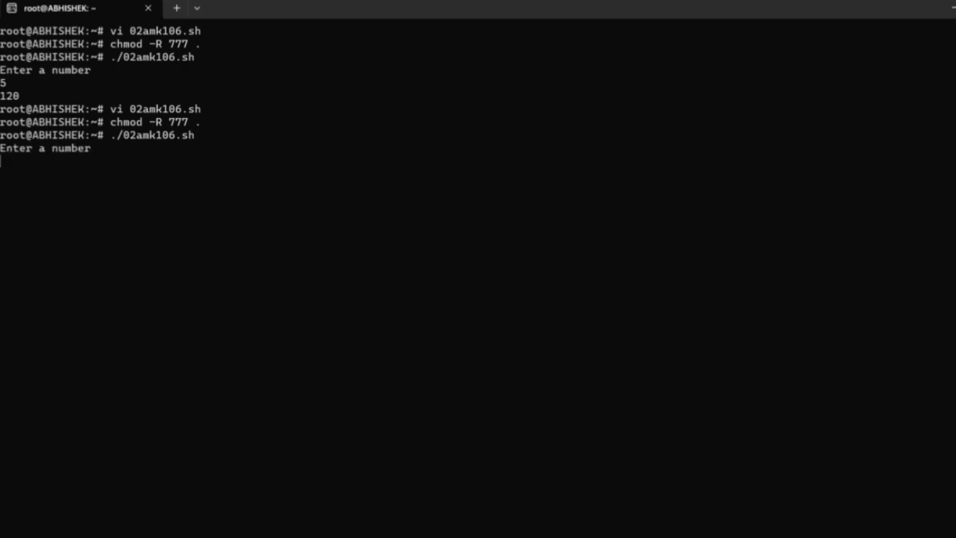
type("5")
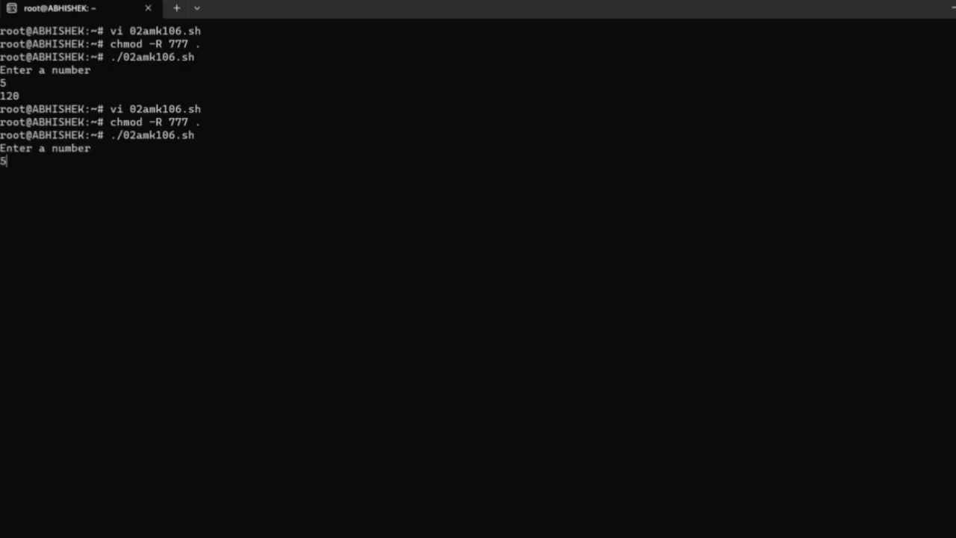